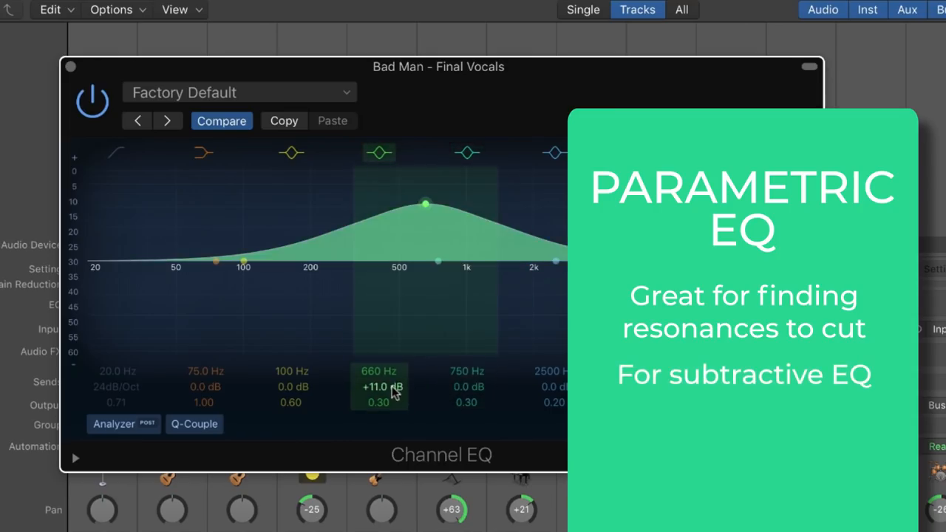
Sweep the mid band boost down to about 490 Hz, turn it into a narrow 5 dB cut, then bypass the EQ.
drag(426, 203, 426, 216)
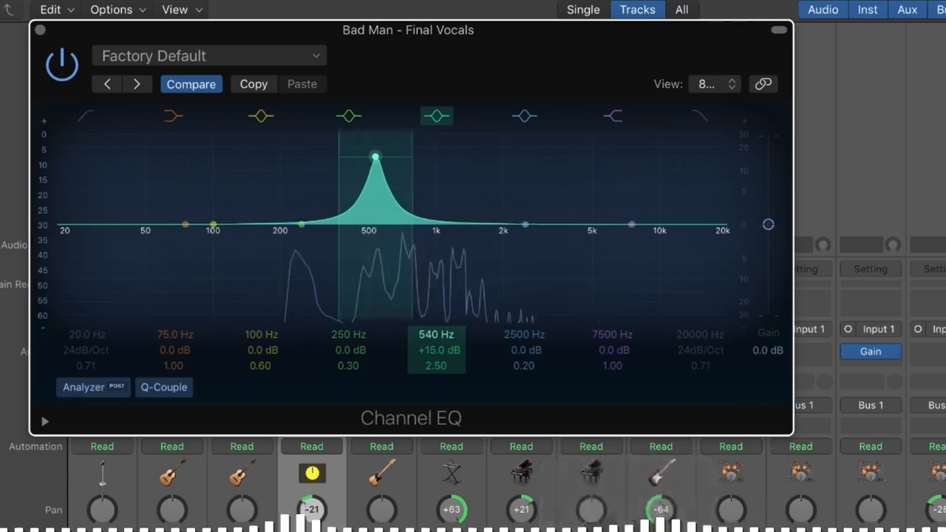
drag(375, 155, 365, 157)
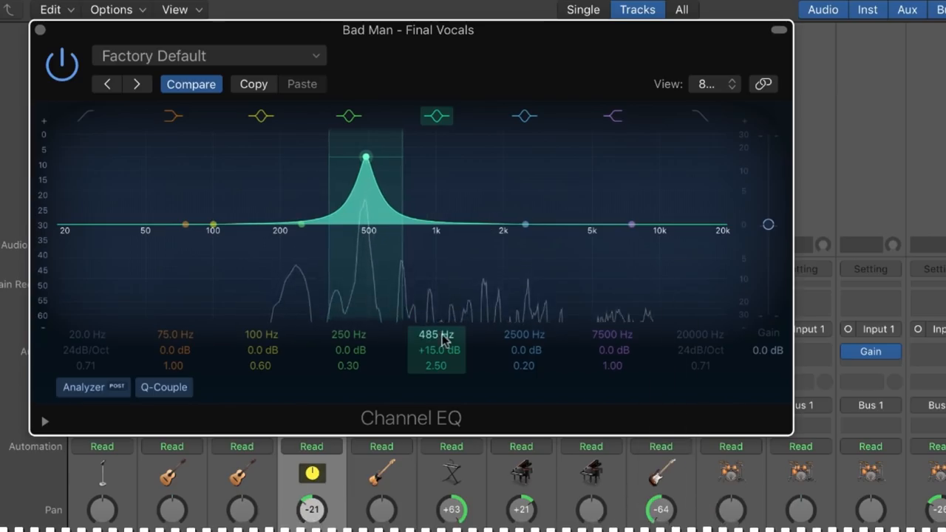
drag(366, 156, 366, 259)
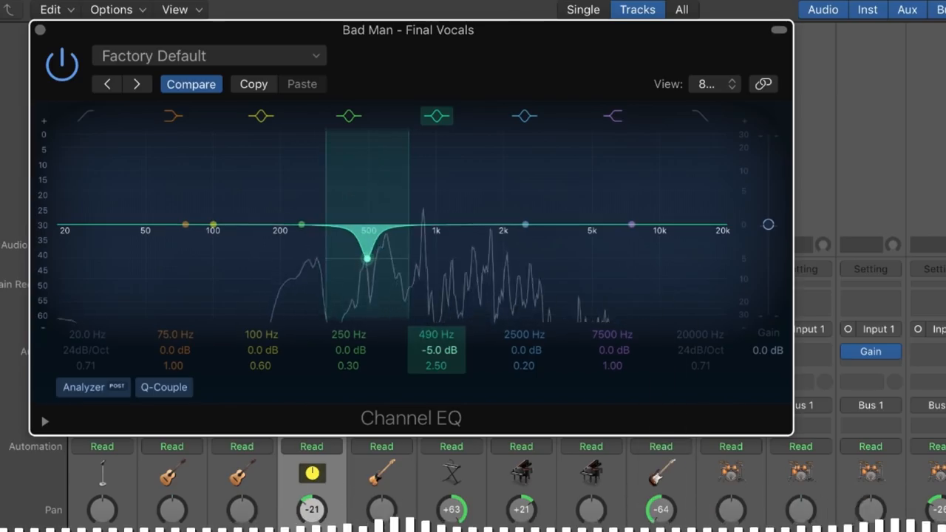
click(62, 65)
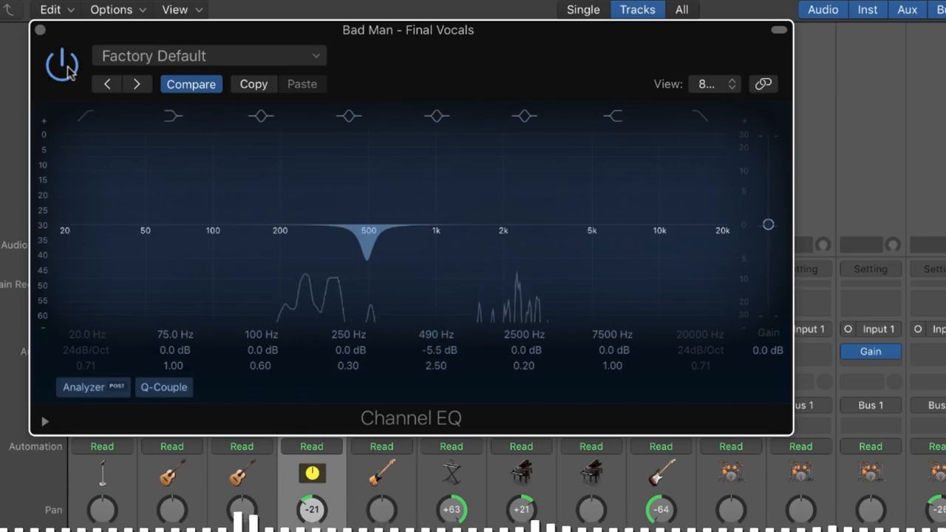
Re-enable the EQ, push the 2300 Hz band into a large boost and set a low-pass near 9700 Hz.
click(62, 62)
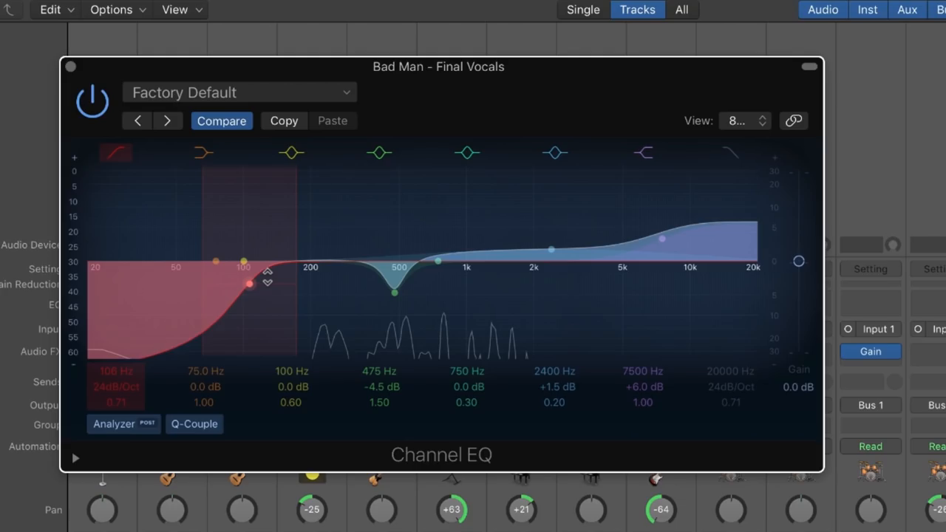
drag(551, 248, 545, 189)
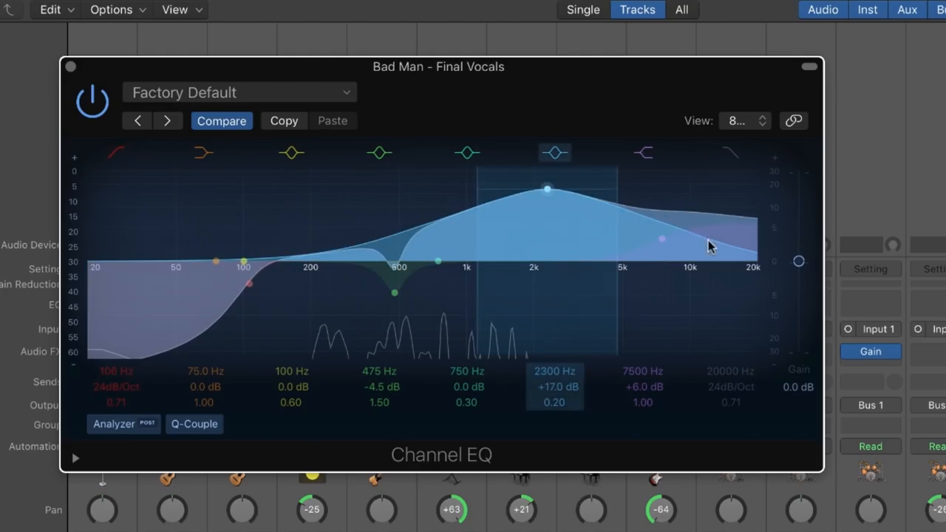
click(752, 266)
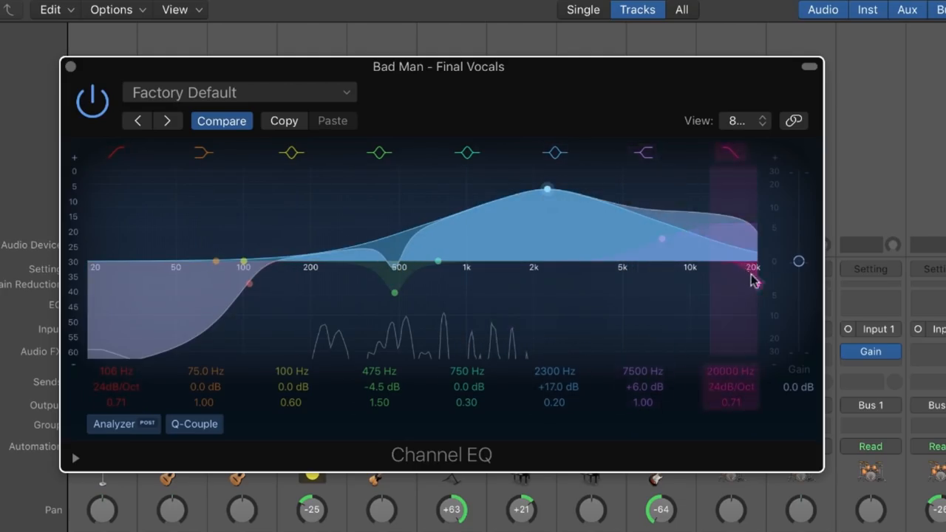
drag(753, 280, 687, 284)
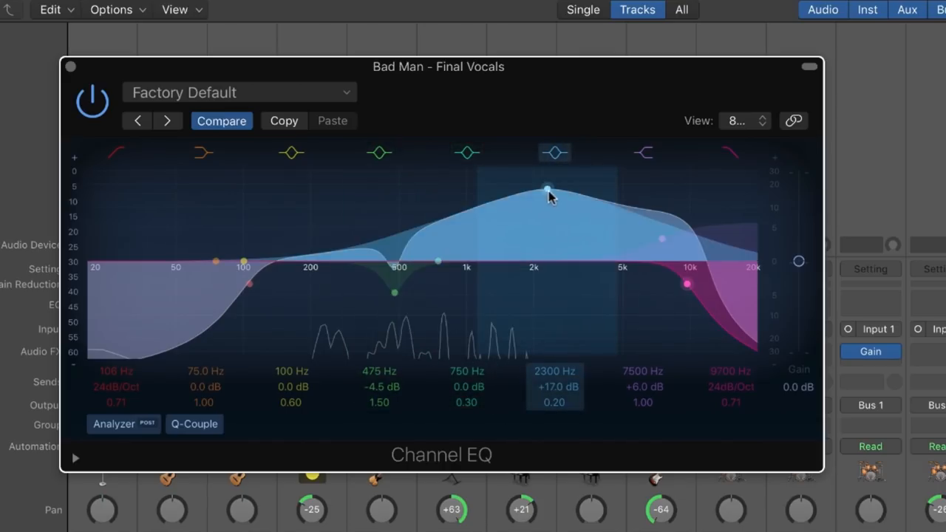
Select the 2300 Hz boost band and the 475 Hz cut band to review their settings.
click(642, 153)
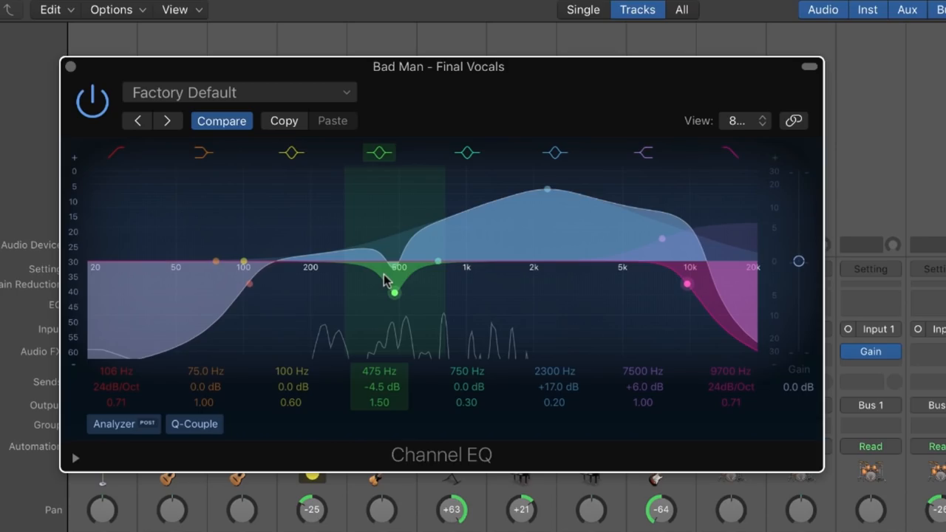
click(556, 153)
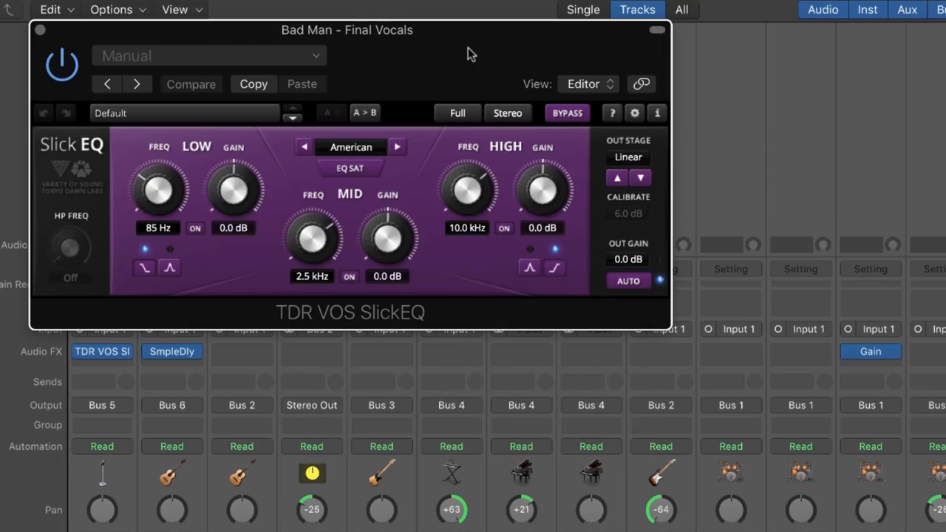
mouse_move(384, 259)
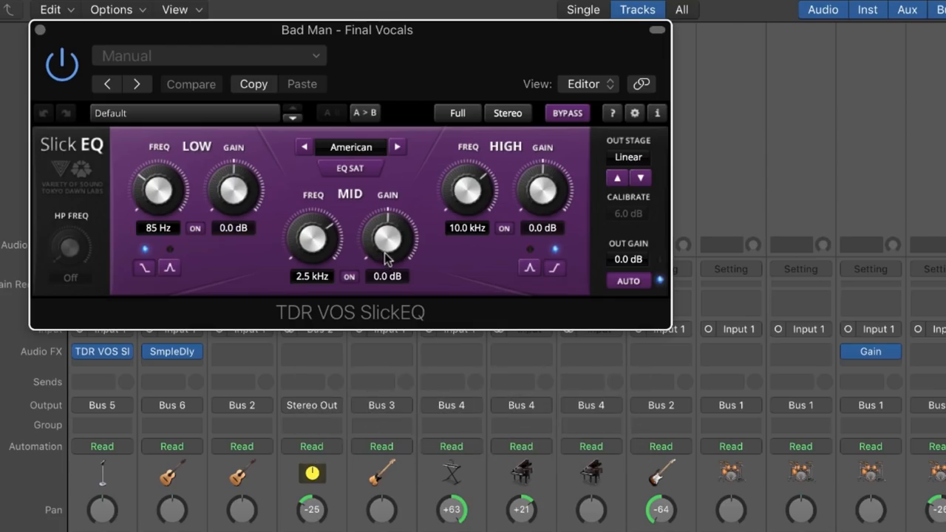
mouse_move(384, 254)
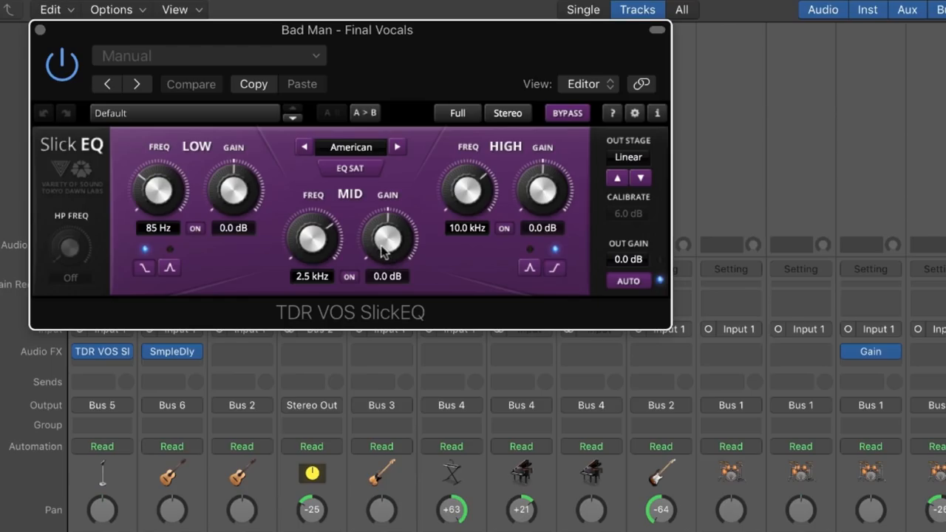
mouse_move(470, 283)
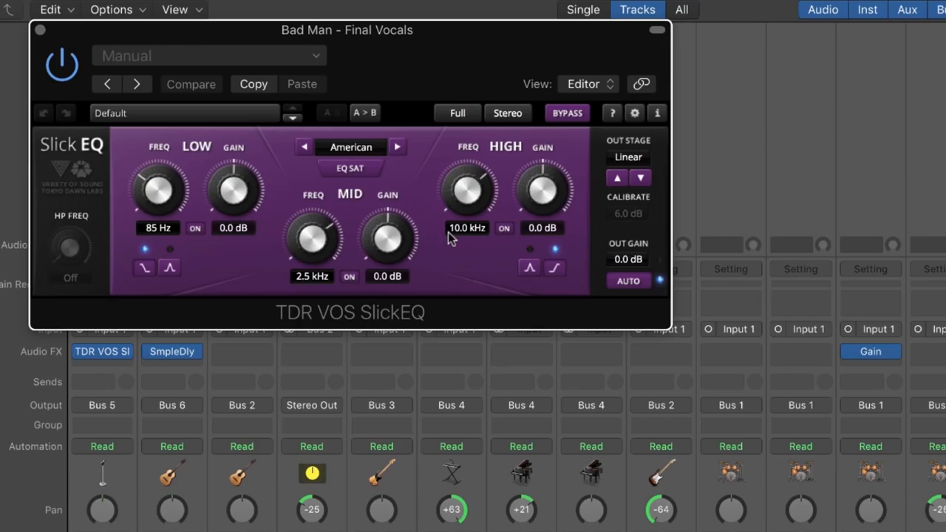
mouse_move(429, 178)
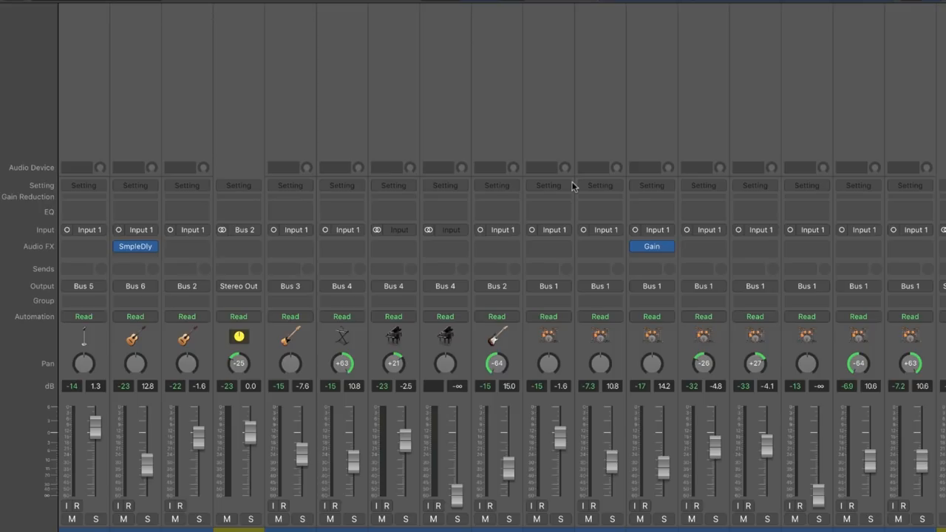
Insert a Channel EQ in the Final Vocals channel's first Audio FX slot.
click(136, 245)
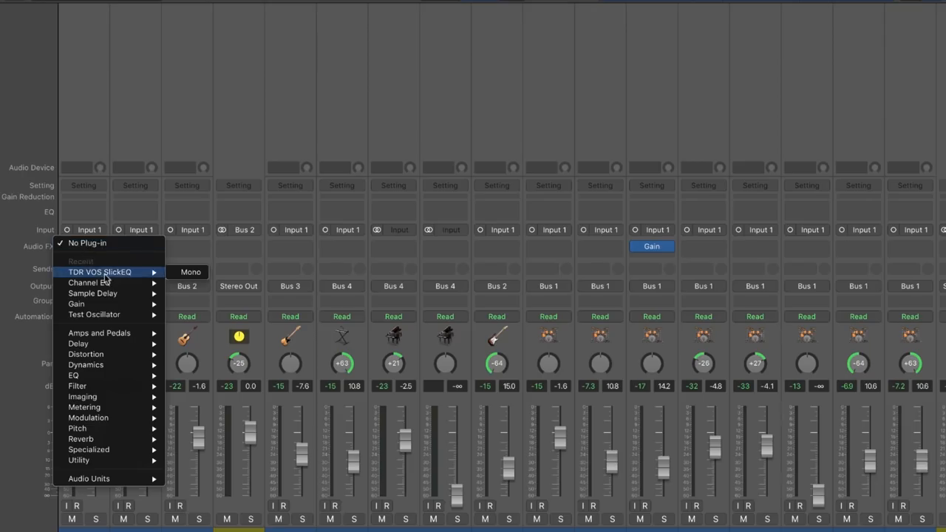
mouse_move(263, 61)
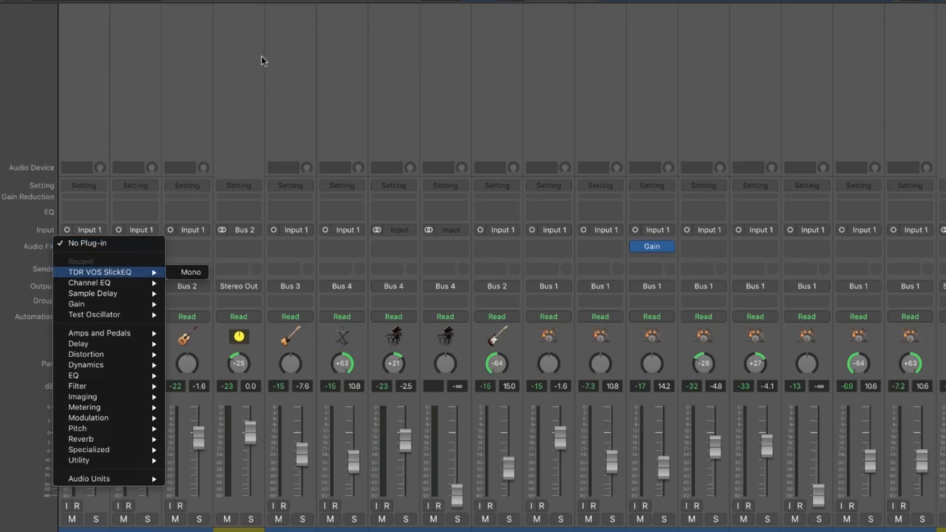
click(92, 293)
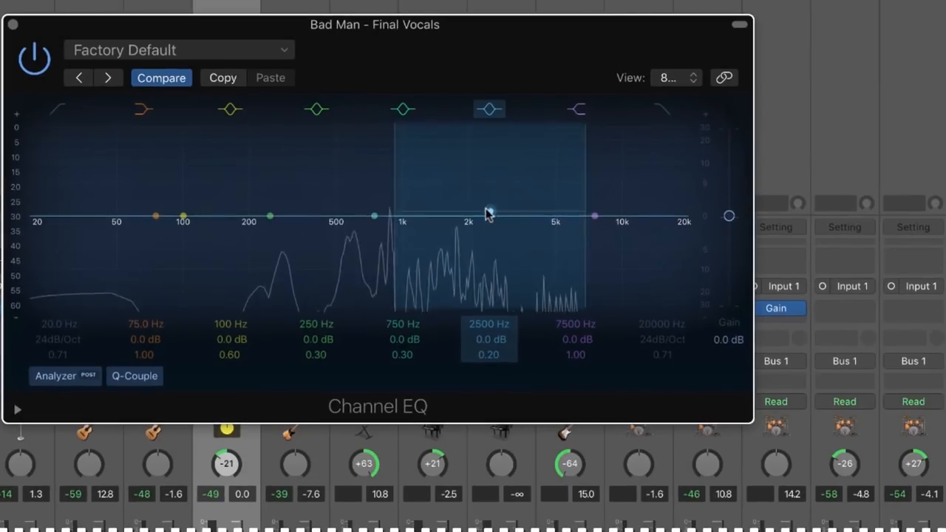
Lift 2400 Hz by 2 dB, cut 250 Hz by 7 dB and add a high-shelf boost near 7900 Hz.
drag(488, 216, 484, 201)
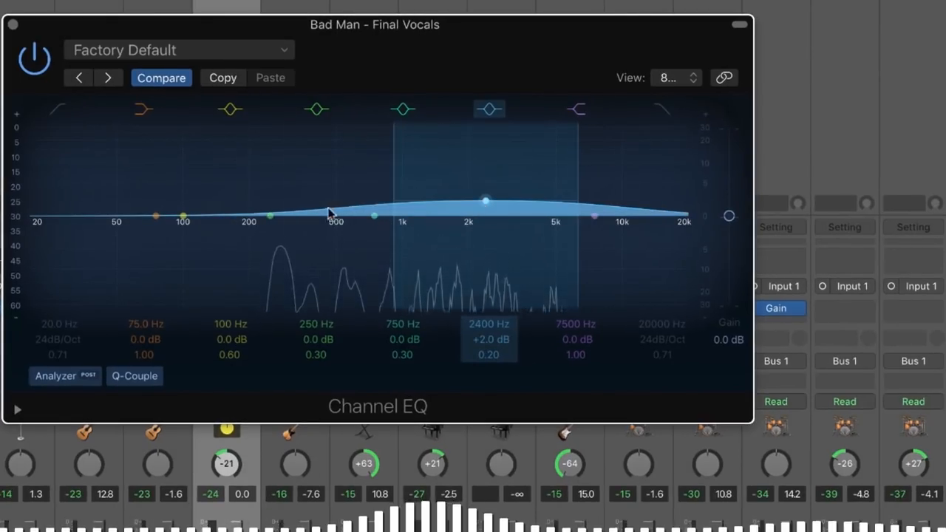
drag(316, 214, 269, 254)
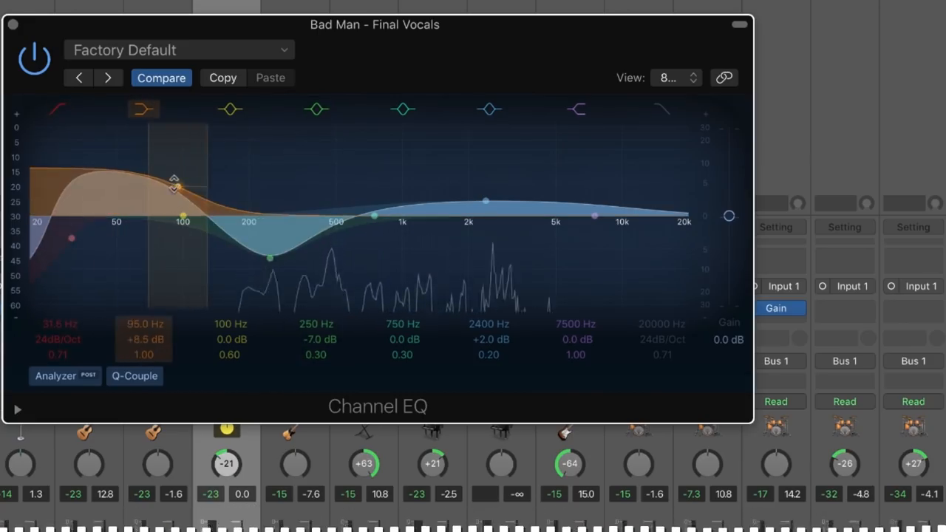
drag(594, 216, 598, 177)
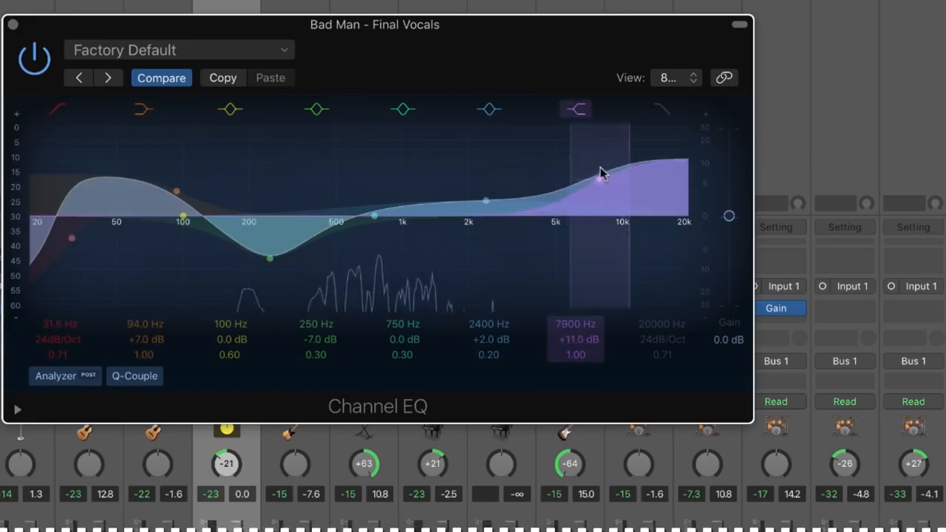
drag(599, 175, 597, 189)
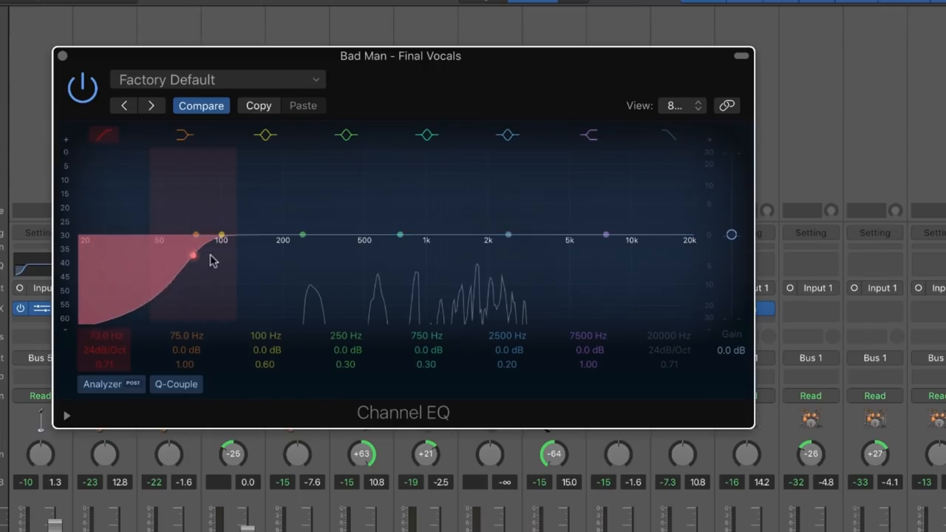
Set SlickEQ's low band to a slight cut near 106 Hz with roughly 2 dB boosts on the mid and high bands.
drag(509, 235, 524, 248)
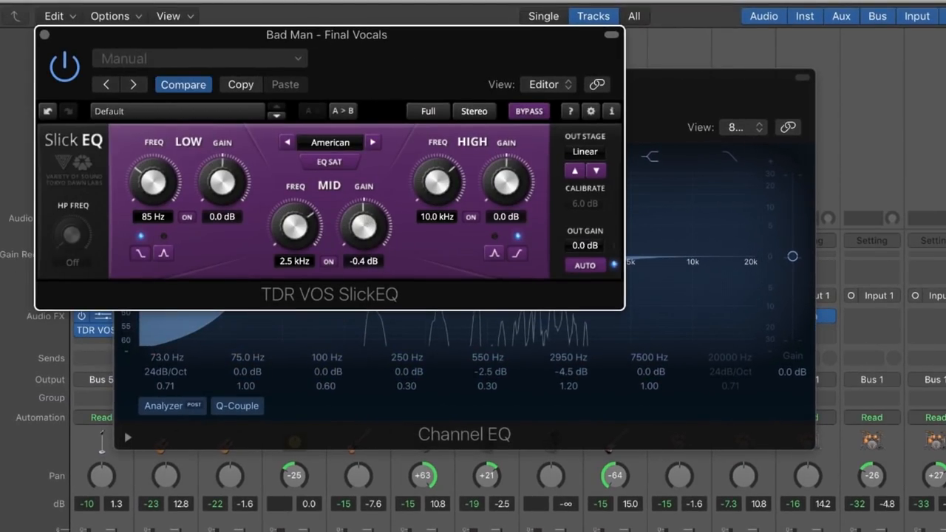
drag(505, 180, 505, 155)
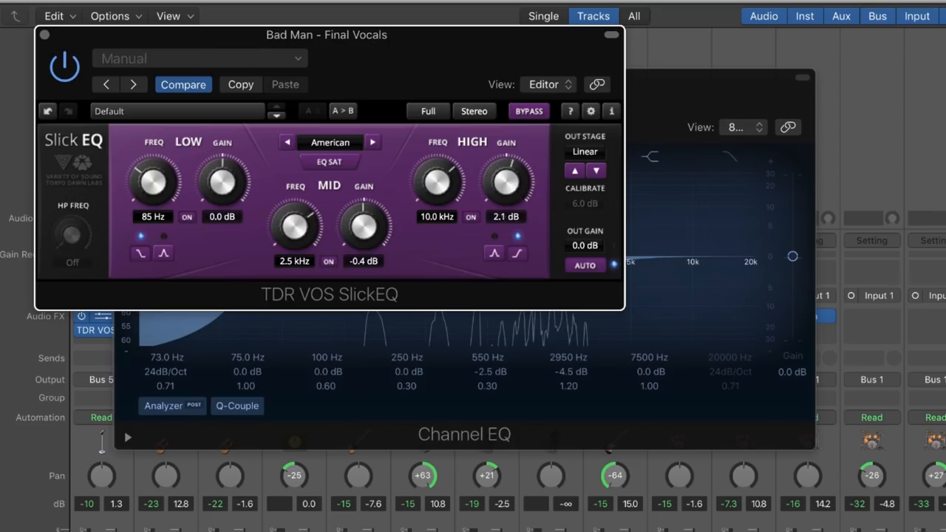
drag(362, 225, 370, 204)
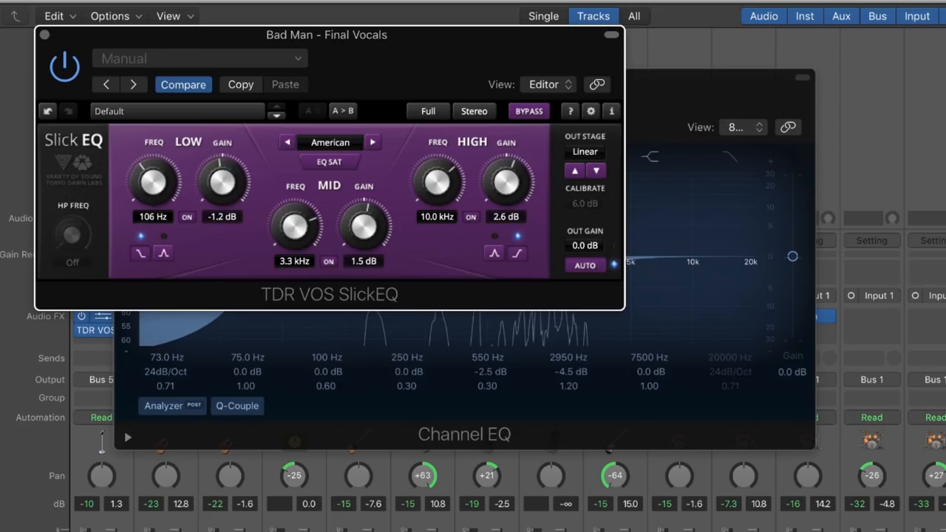
drag(154, 178, 153, 166)
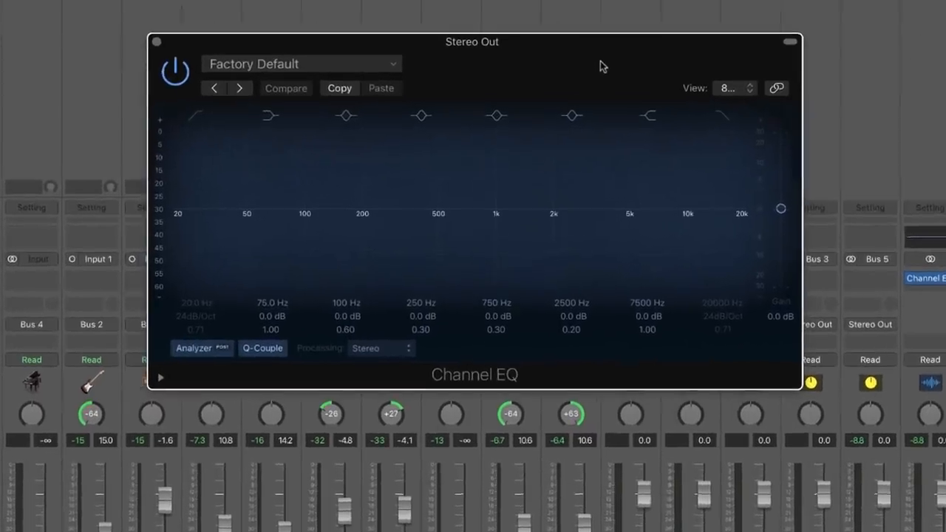
Cut the upper mids slightly around 3350 Hz and boost the high end by 3 dB.
drag(473, 42, 476, 68)
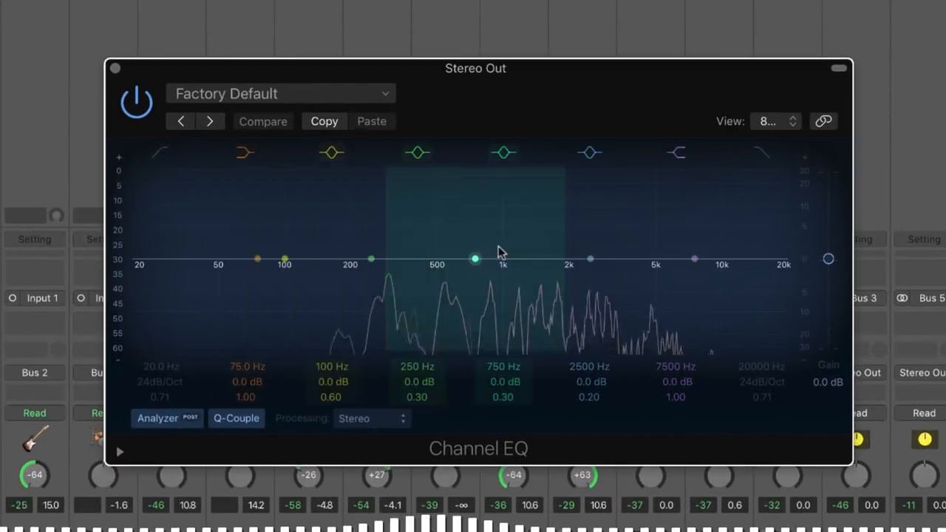
drag(588, 258, 598, 272)
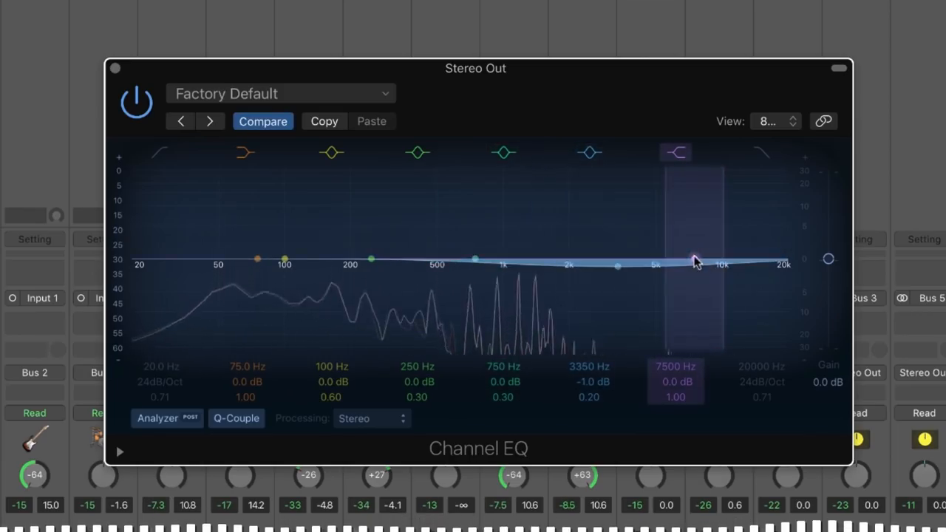
drag(695, 260, 698, 248)
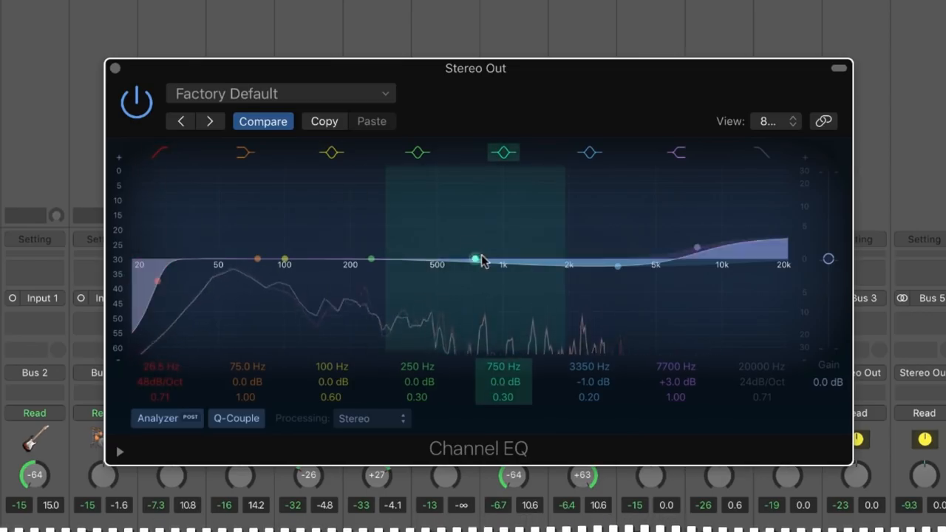
Sweep a mid boost to find harshness and settle on a wide 2 dB cut around 4800 Hz.
drag(476, 257, 484, 216)
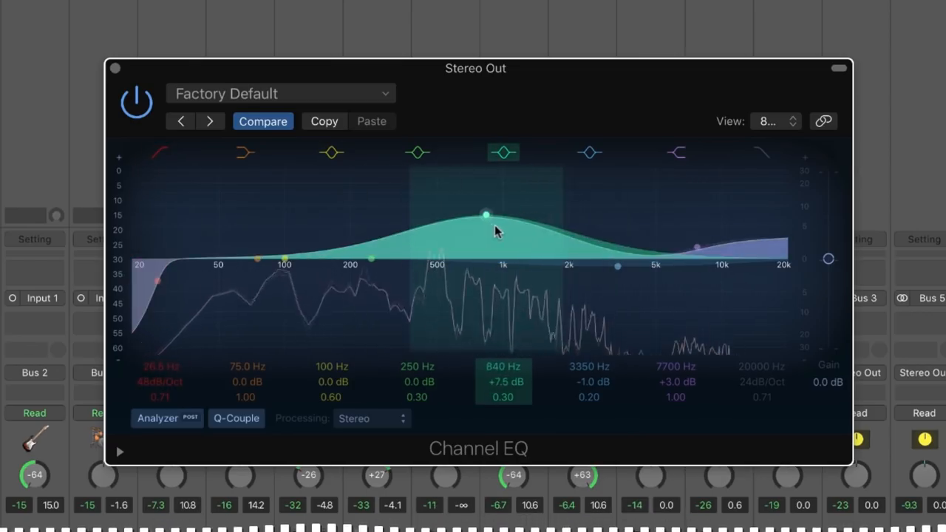
drag(485, 216, 644, 293)
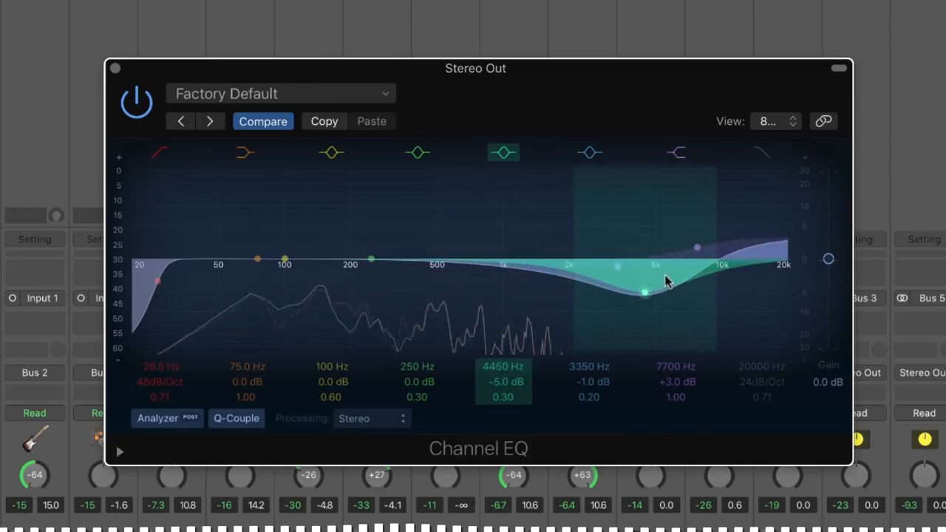
drag(645, 293, 652, 283)
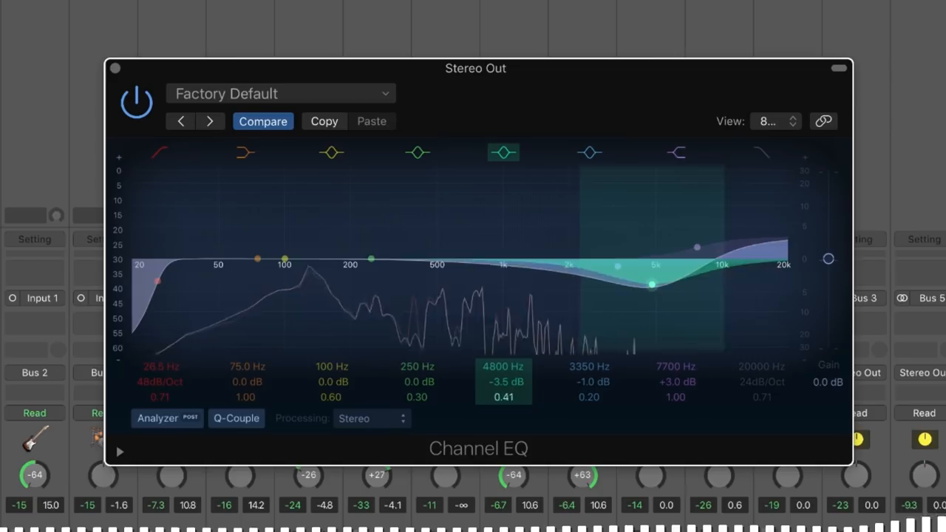
drag(651, 284, 651, 235)
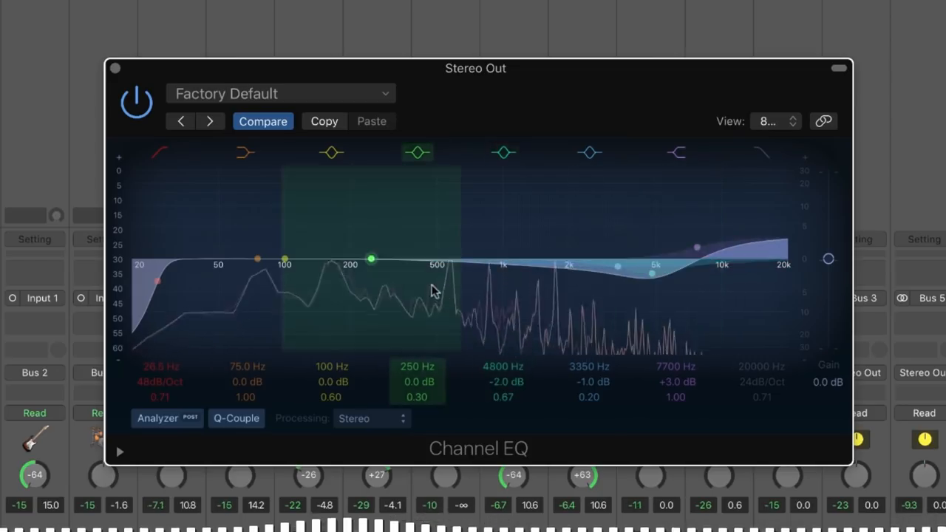
Sweep the low mids for muddiness and leave a 2 dB cut at 200 Hz.
drag(370, 259, 326, 200)
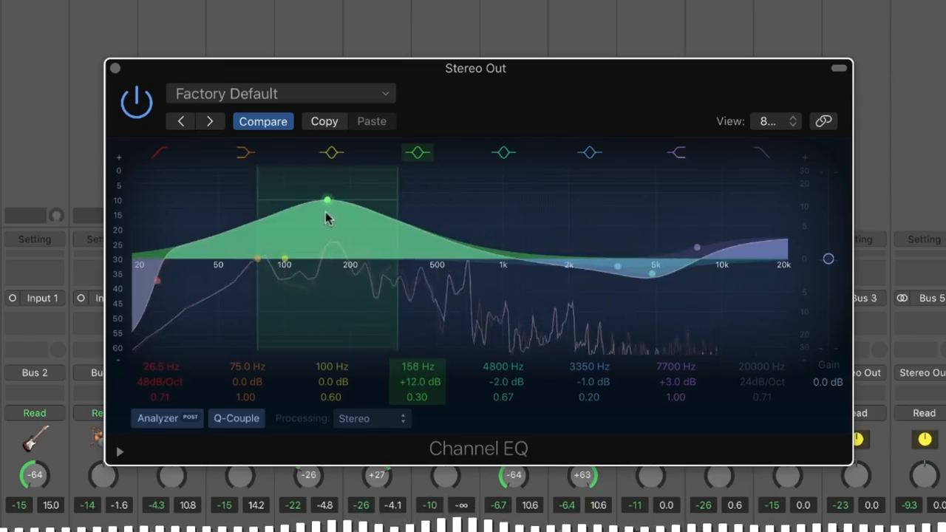
drag(327, 198, 354, 278)
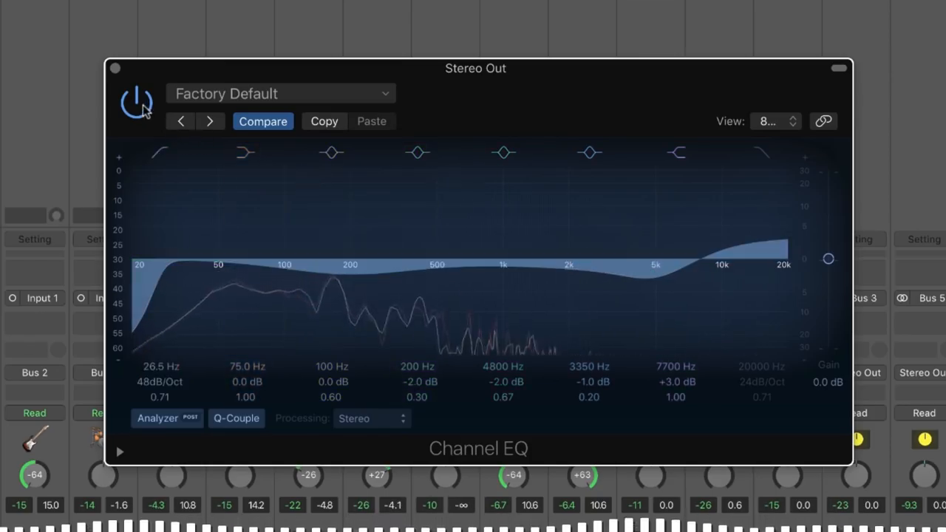
Bypass and re-enable the EQ to compare, turn off the Analyzer, and close the editor.
click(136, 100)
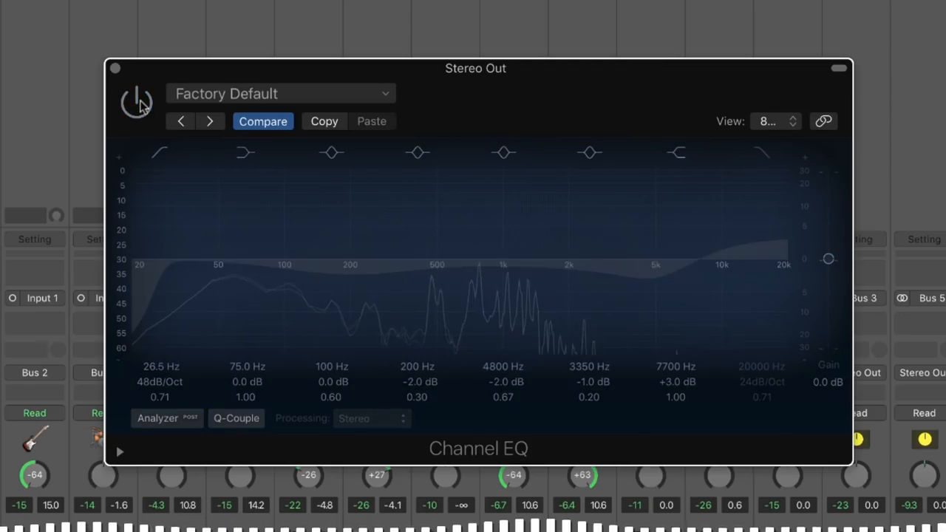
click(136, 101)
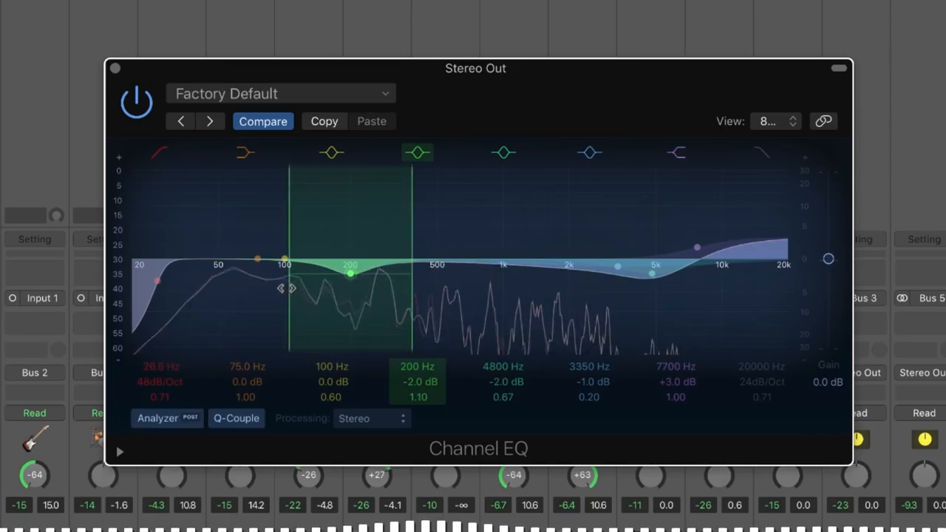
click(136, 101)
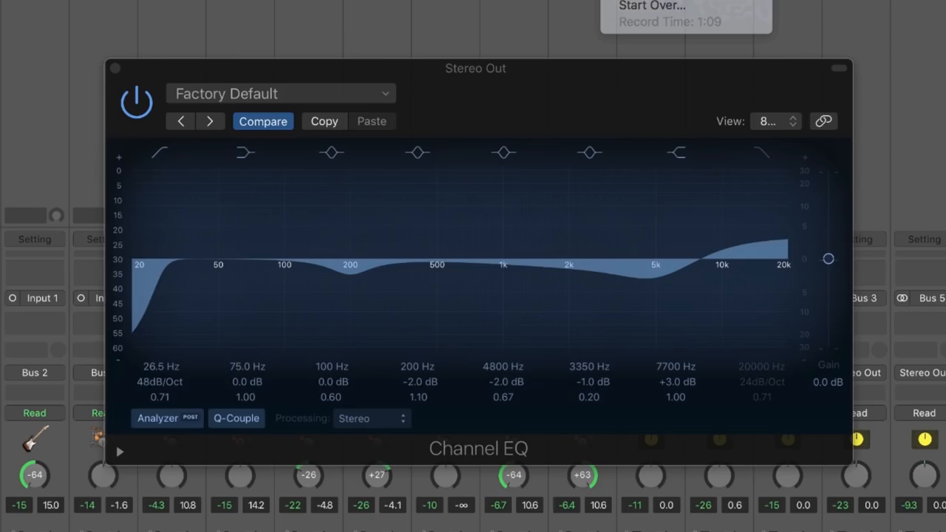
click(115, 68)
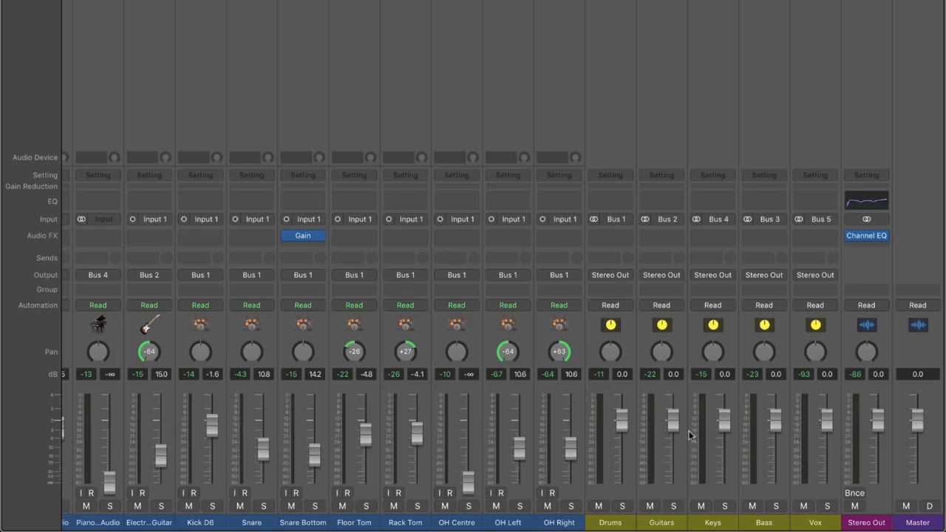
On the Guitars bus EQ, sweep a narrow mid boost and turn it into a 7.5 dB cut at 1080 Hz.
click(662, 235)
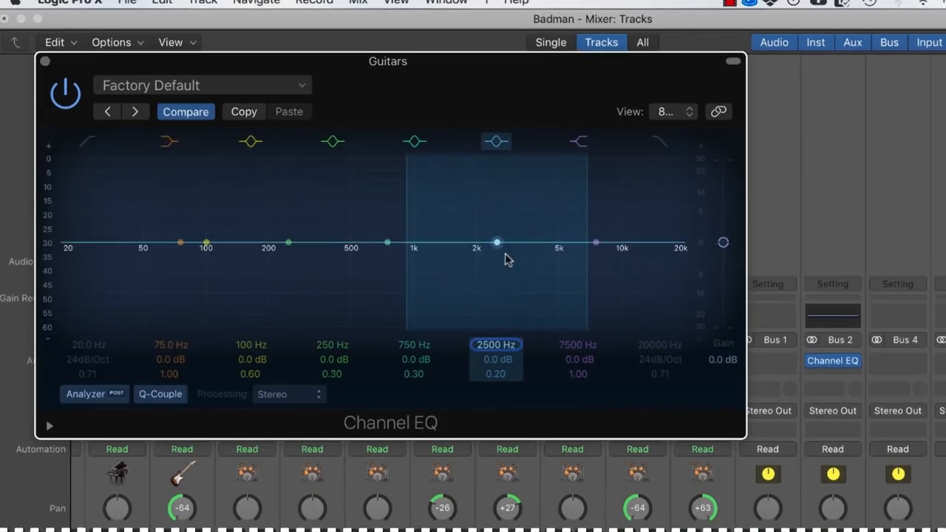
drag(496, 241, 499, 219)
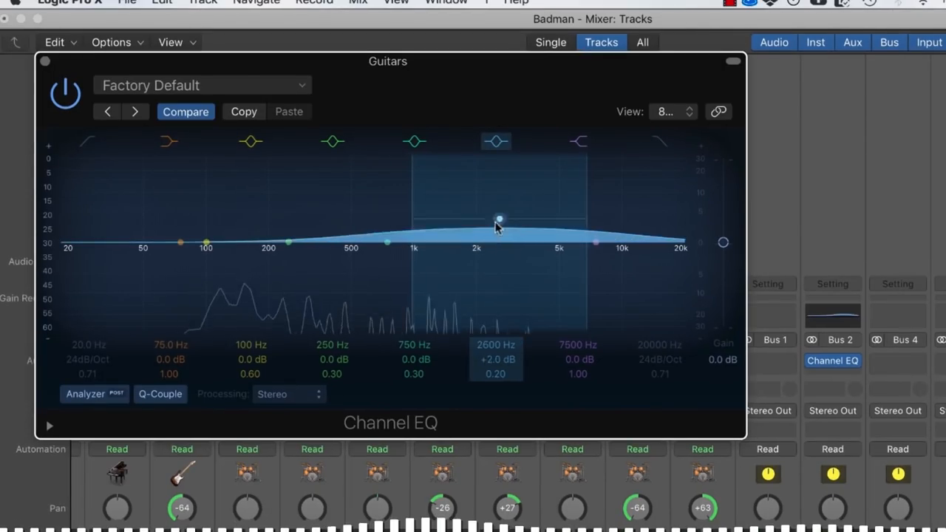
drag(499, 219, 417, 199)
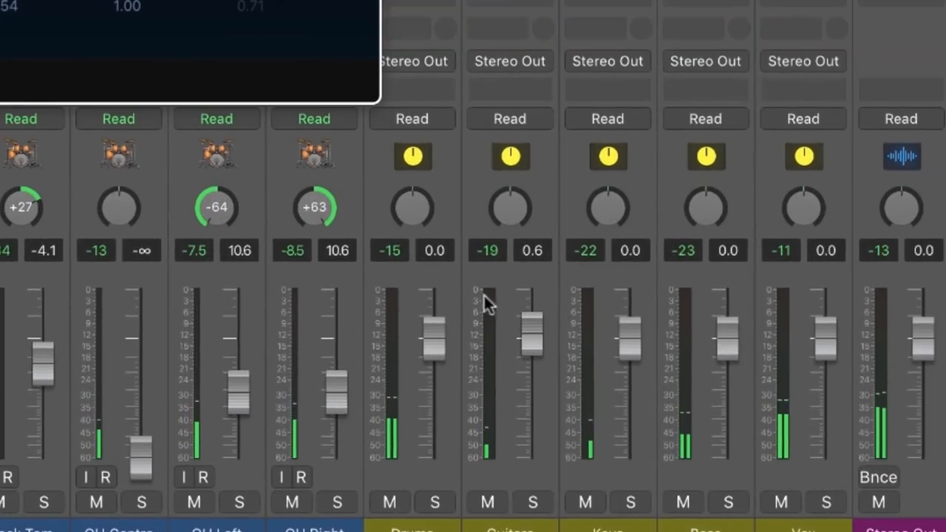
drag(532, 340, 532, 310)
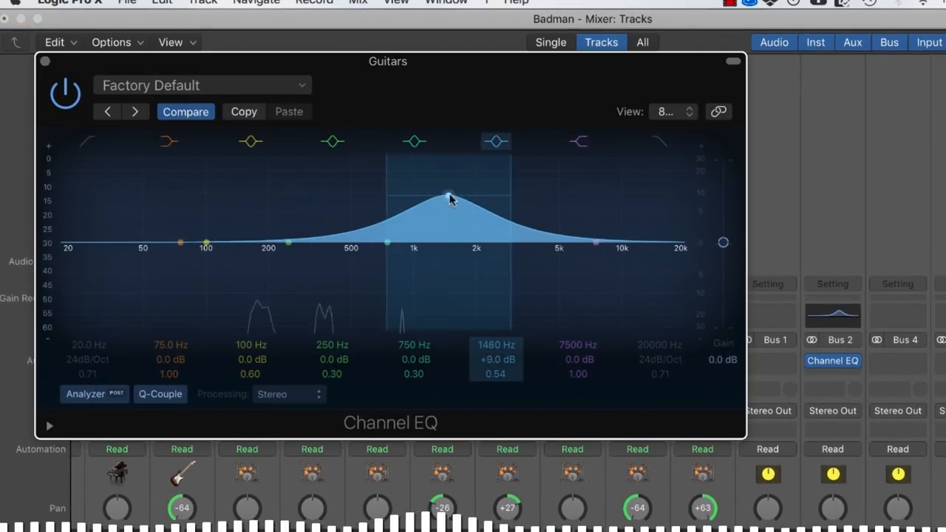
drag(449, 195, 431, 183)
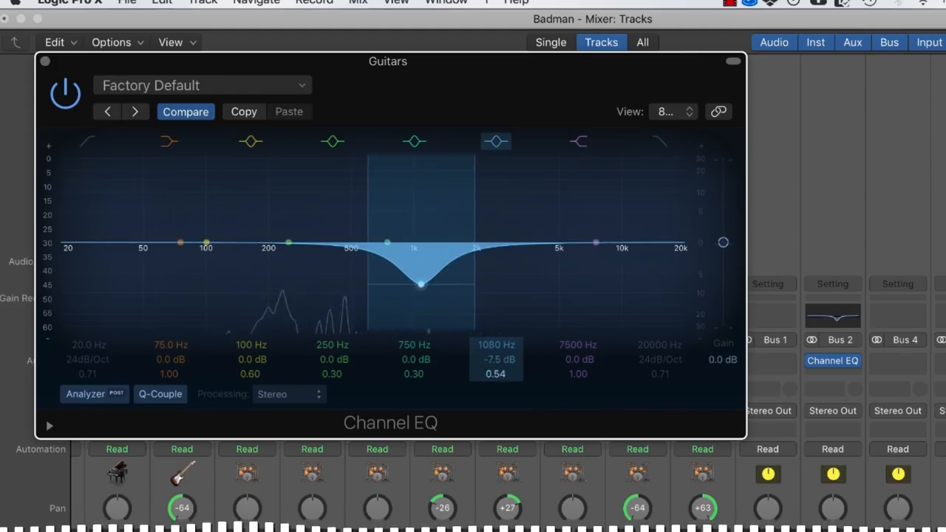
Add a broad upper-mid boost and settle it at 2 dB near 3450 Hz, repositioning the window.
drag(596, 242, 564, 237)
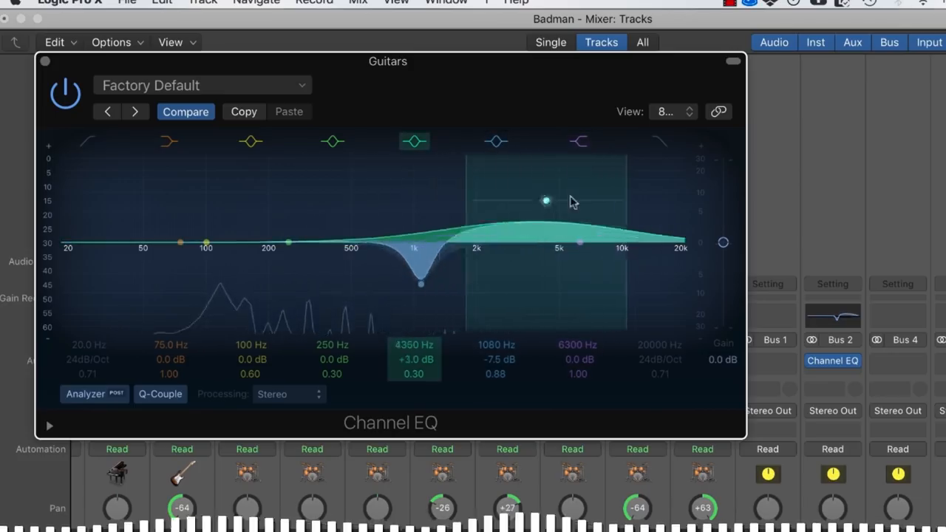
drag(545, 200, 524, 237)
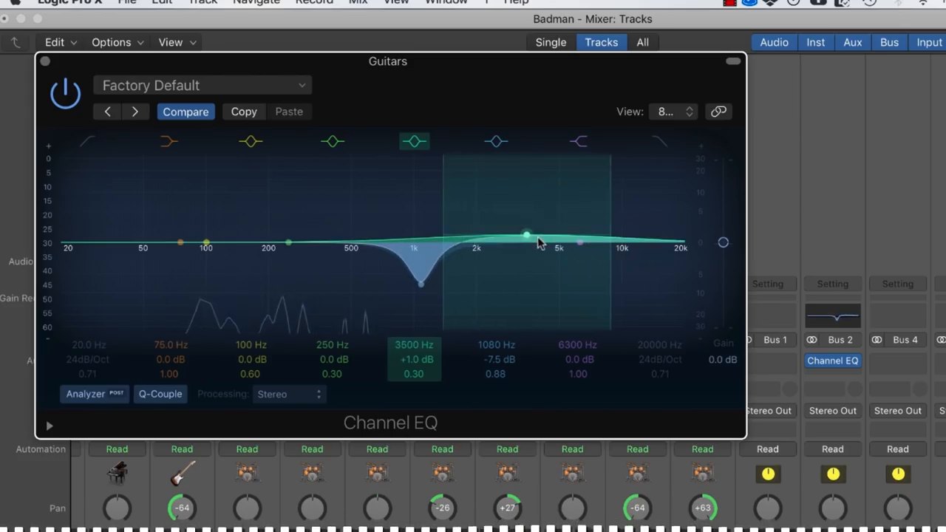
drag(526, 237, 525, 228)
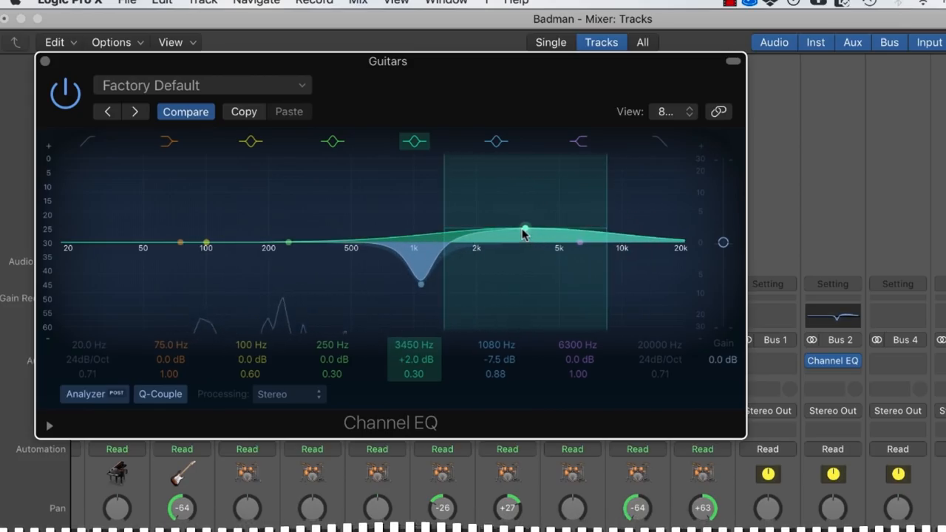
mouse_move(559, 266)
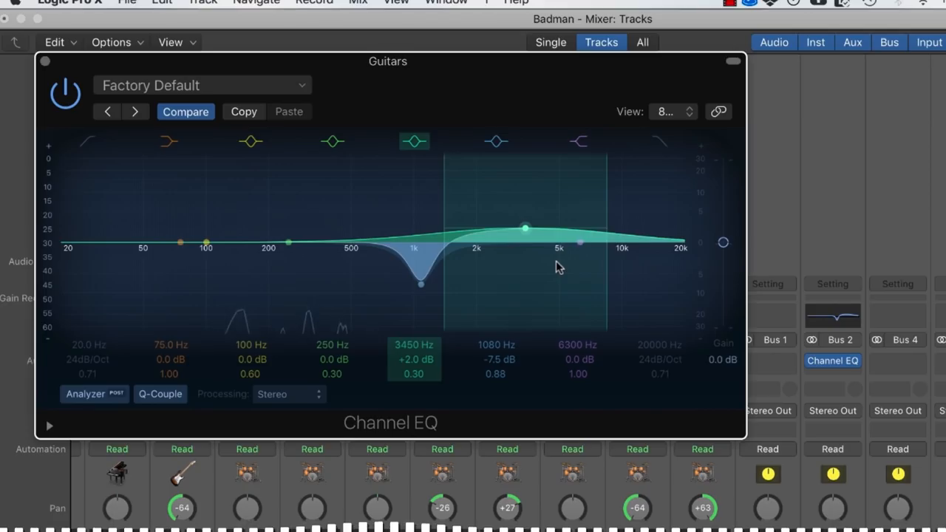
drag(387, 60, 324, 10)
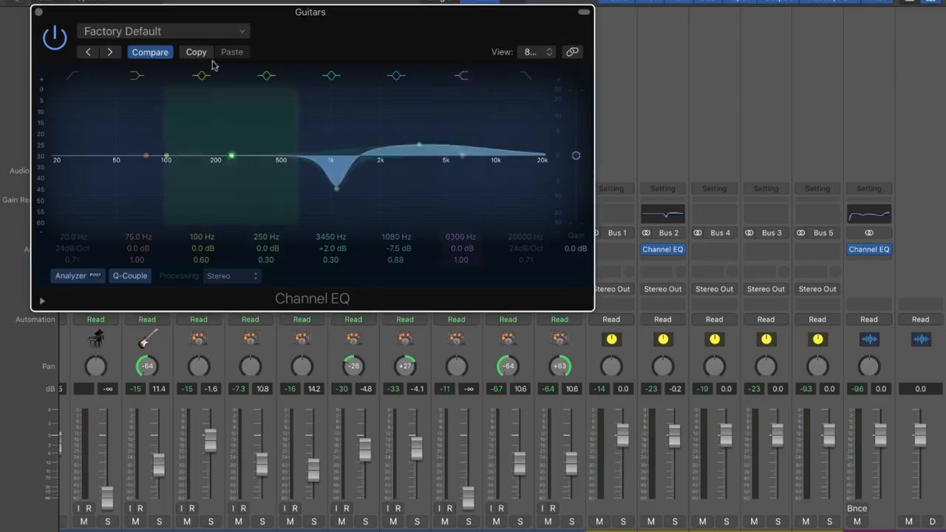
Close the Guitars Channel EQ window to return to the mixer.
click(582, 12)
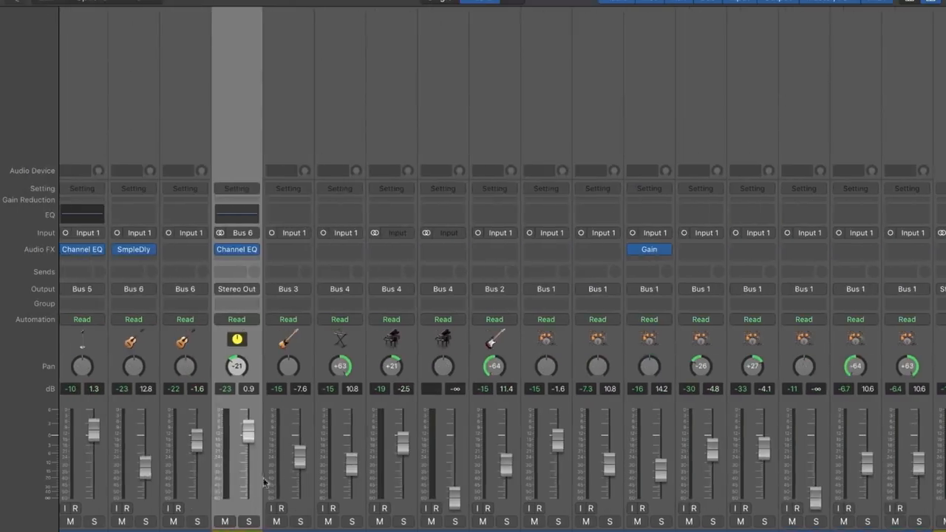
On the Acoustic track EQ, sweep a boosted band and settle a low-mid cut near 176 Hz.
double_click(236, 248)
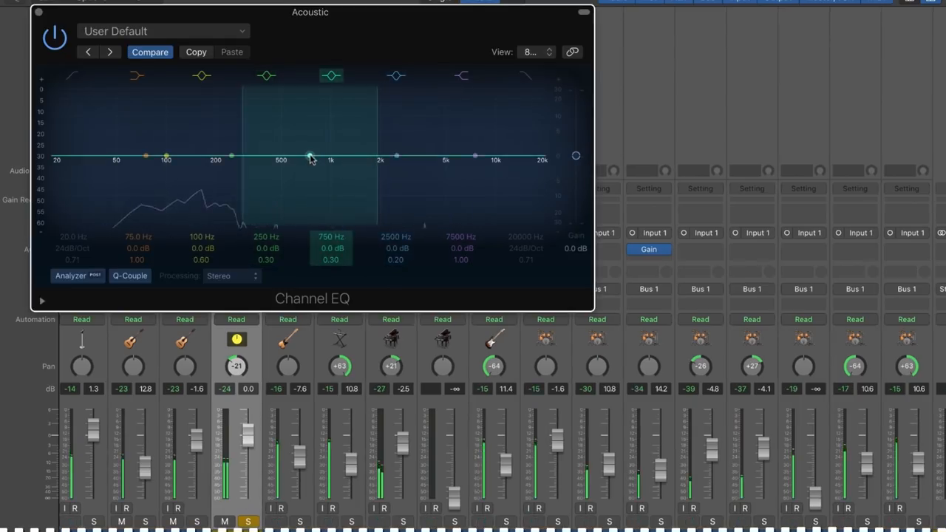
drag(311, 156, 441, 116)
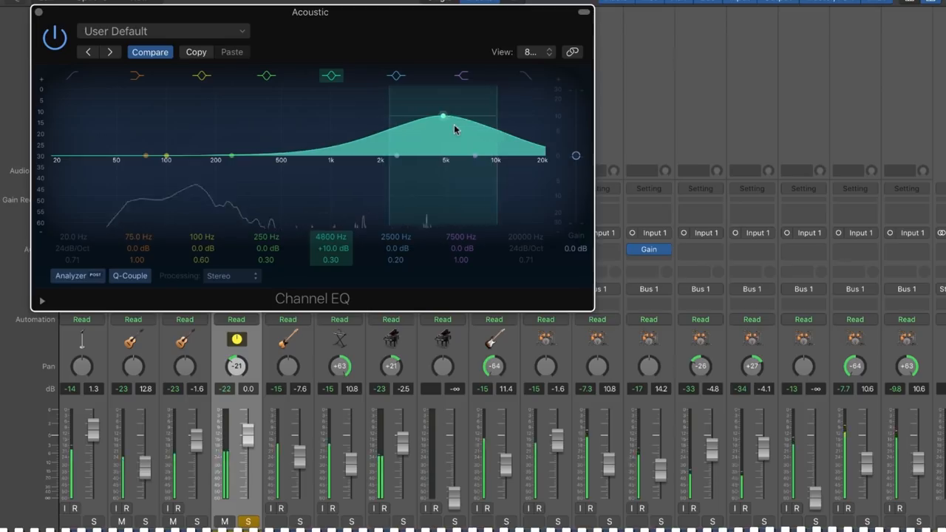
drag(442, 115, 389, 172)
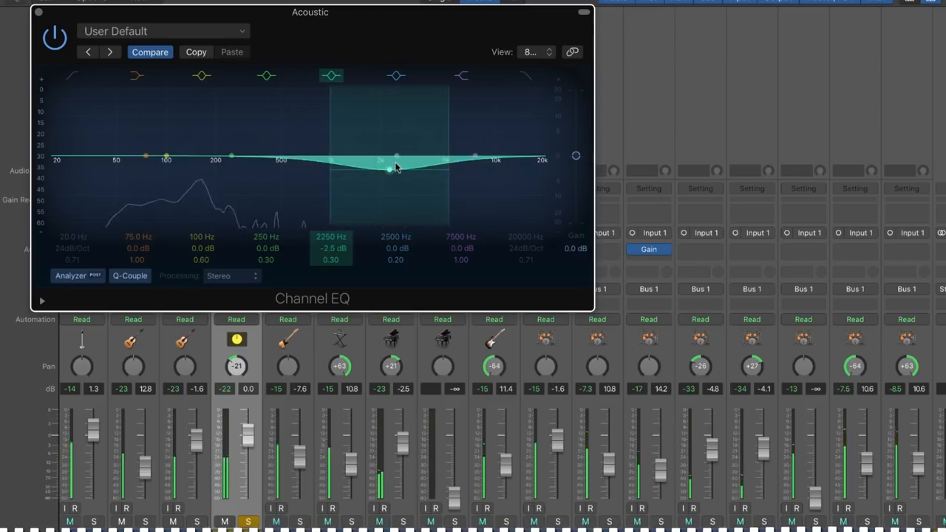
drag(387, 171, 209, 176)
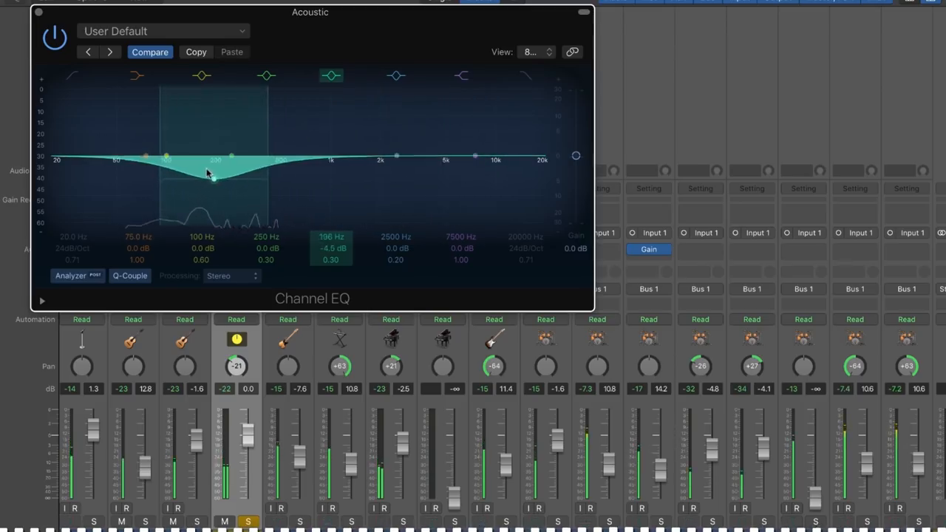
drag(213, 181, 204, 176)
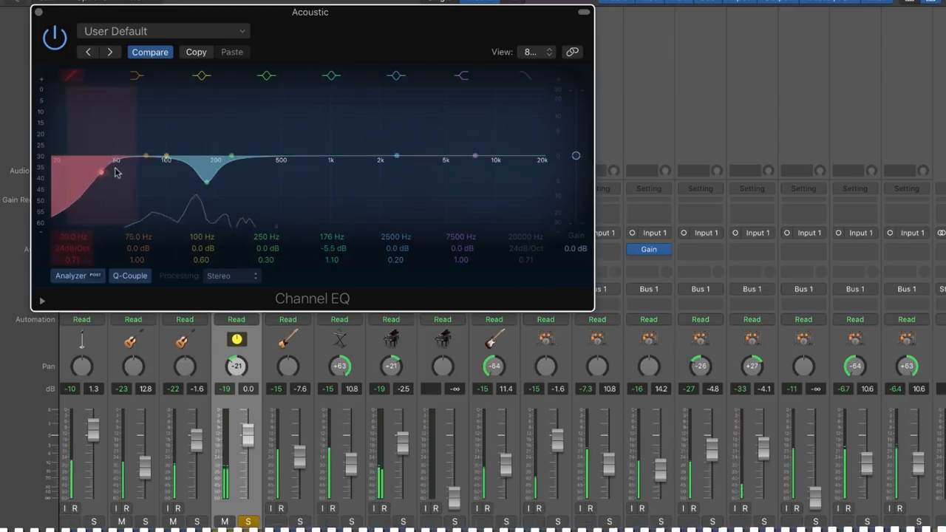
Sweep the upper mids and turn the band into a wide cut around 4150 Hz, then toggle the EQ power.
drag(396, 157, 420, 116)
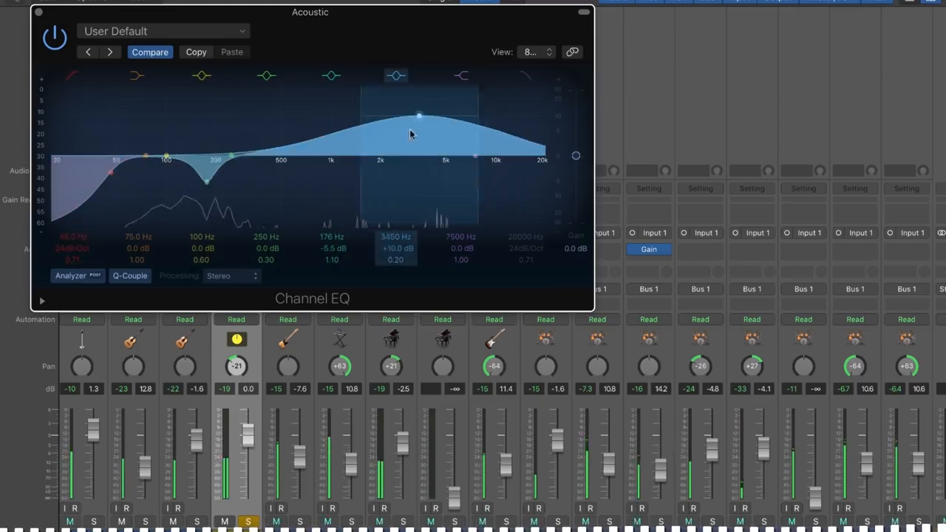
drag(420, 115, 451, 170)
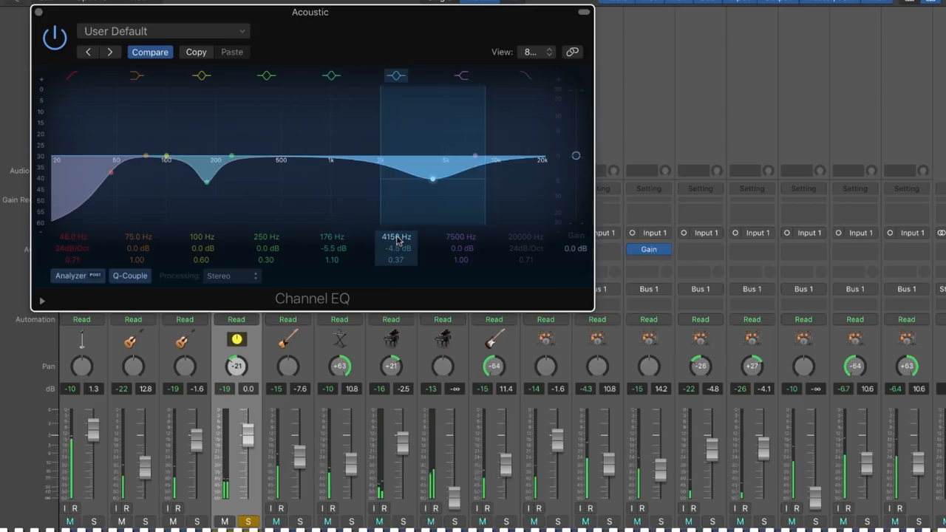
click(53, 37)
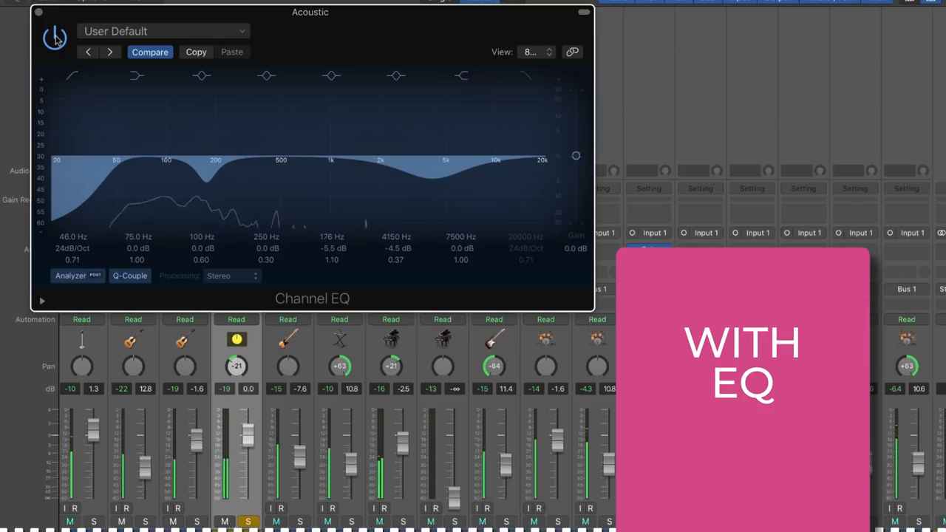
Bypass and re-enable the Acoustic EQ to compare the track with and without it.
click(53, 37)
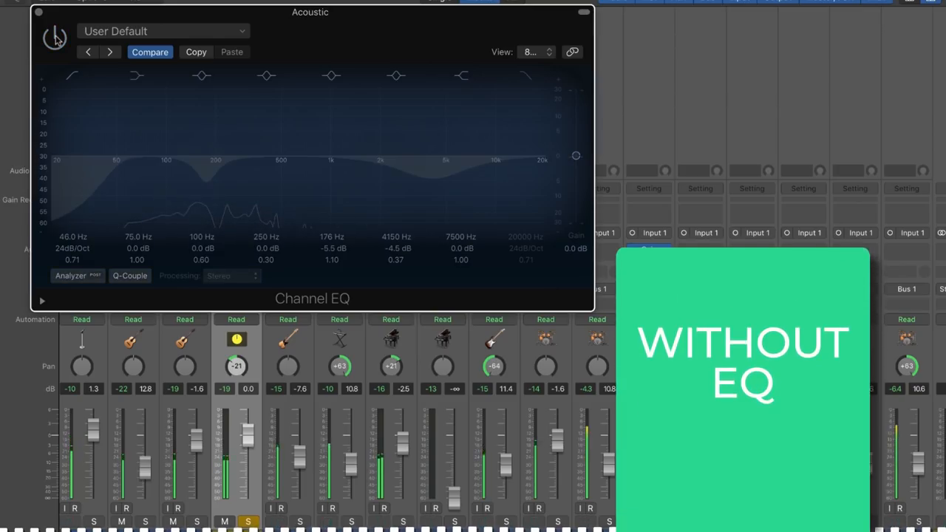
click(55, 37)
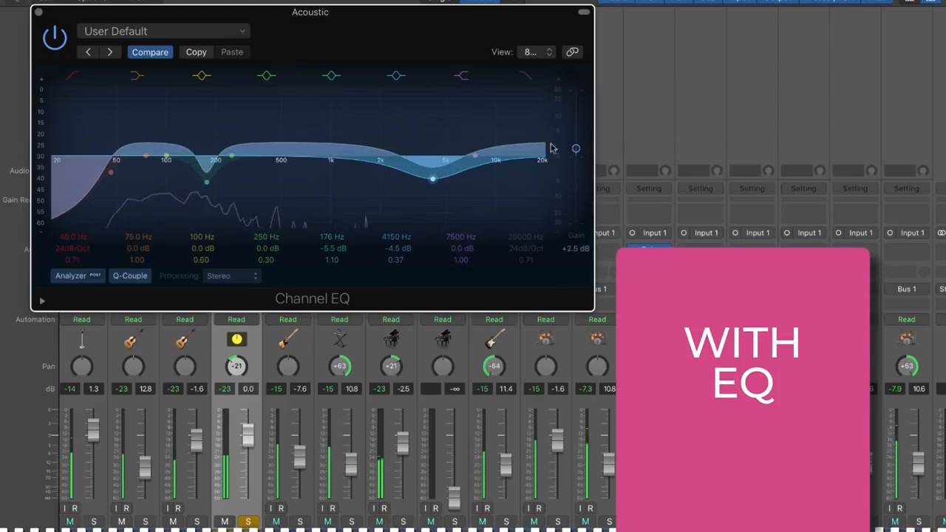
click(53, 36)
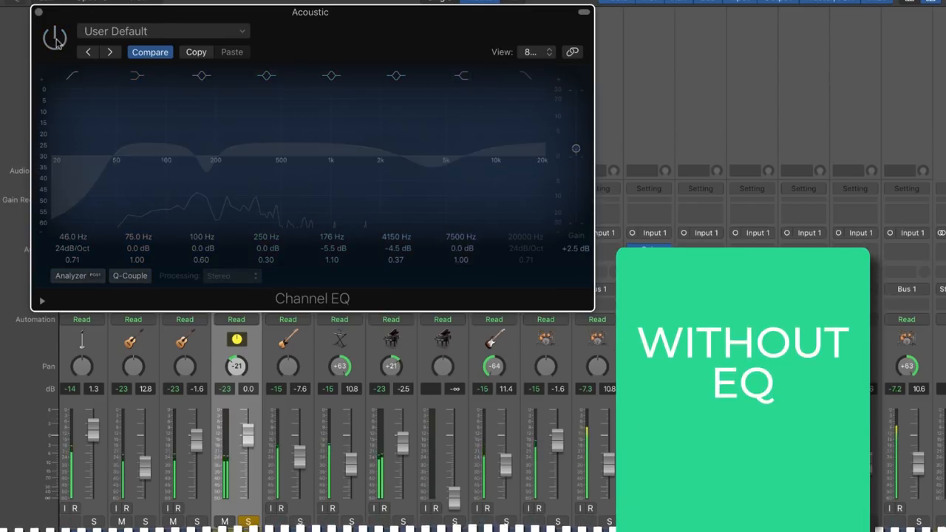
click(55, 37)
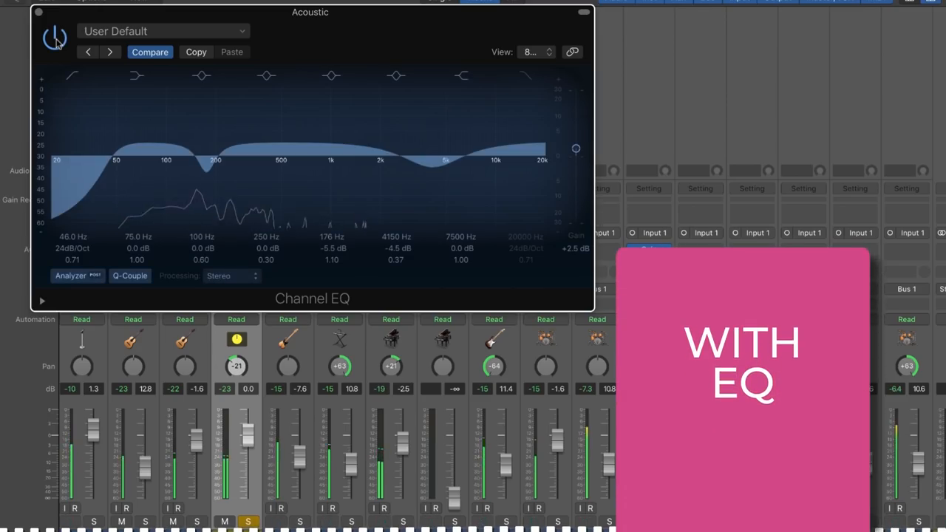
click(54, 37)
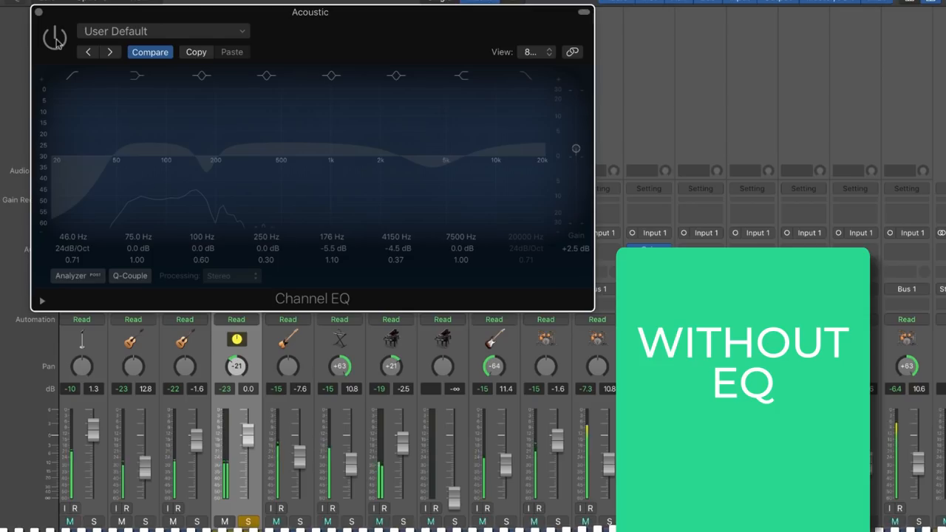
click(55, 37)
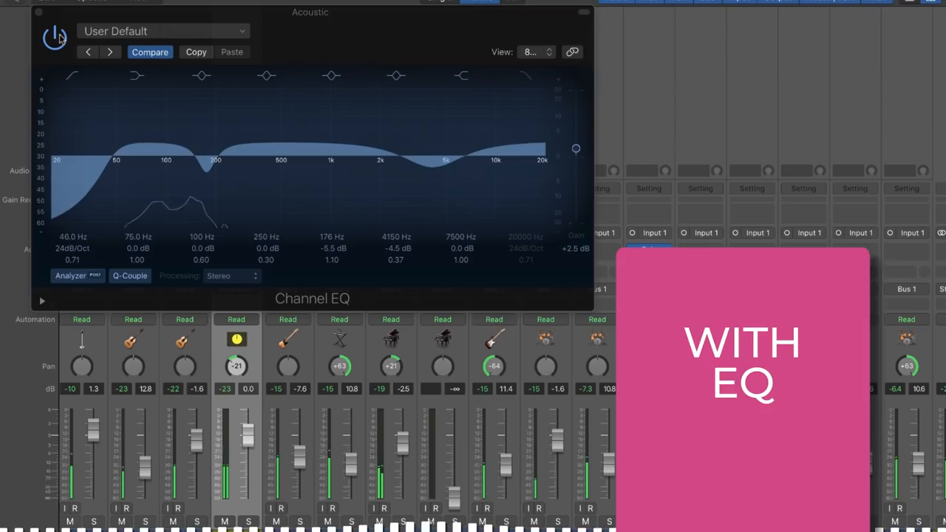
click(53, 35)
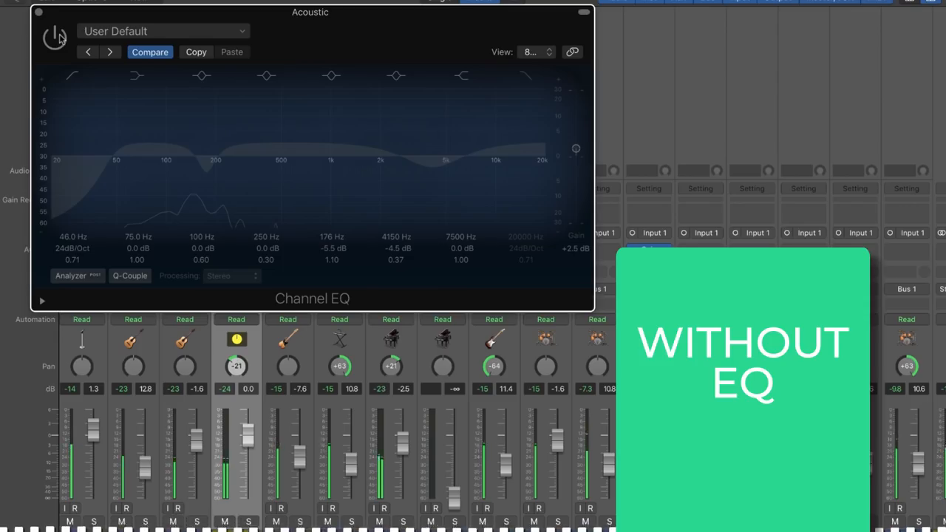
click(53, 36)
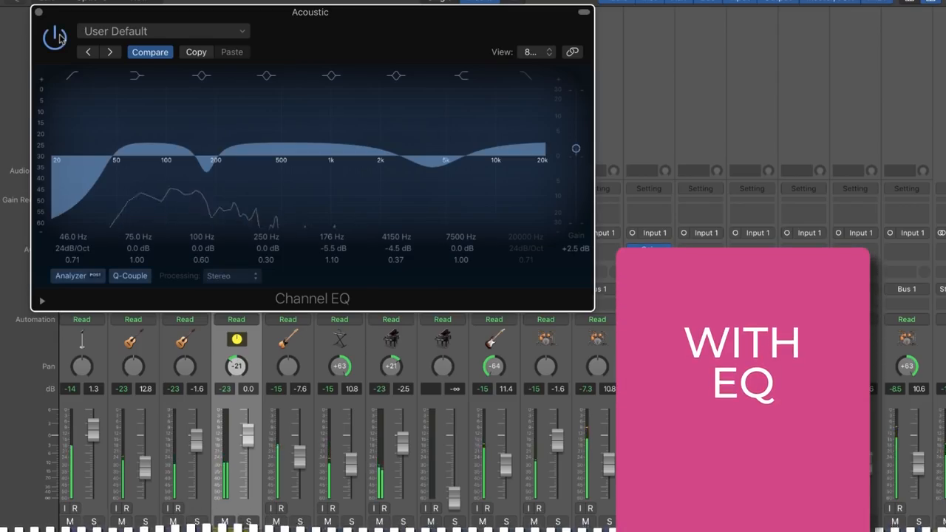
click(54, 36)
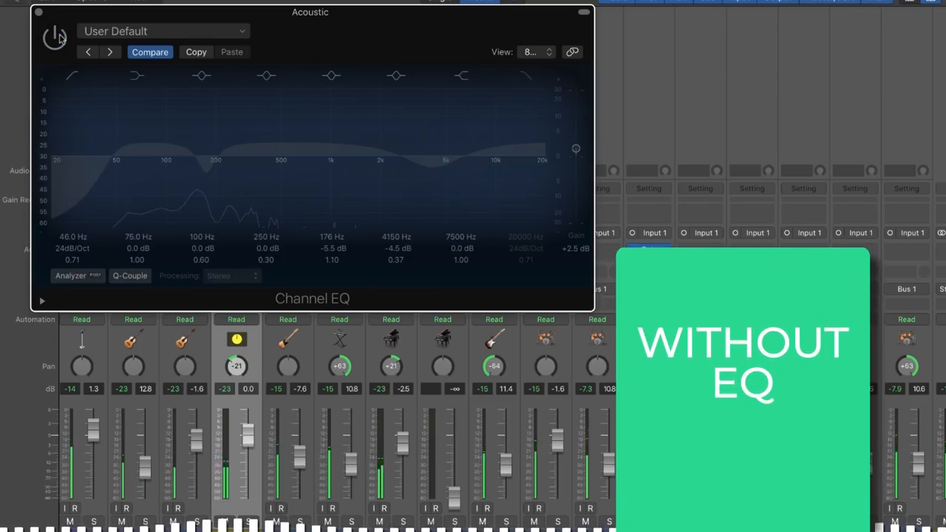
click(53, 37)
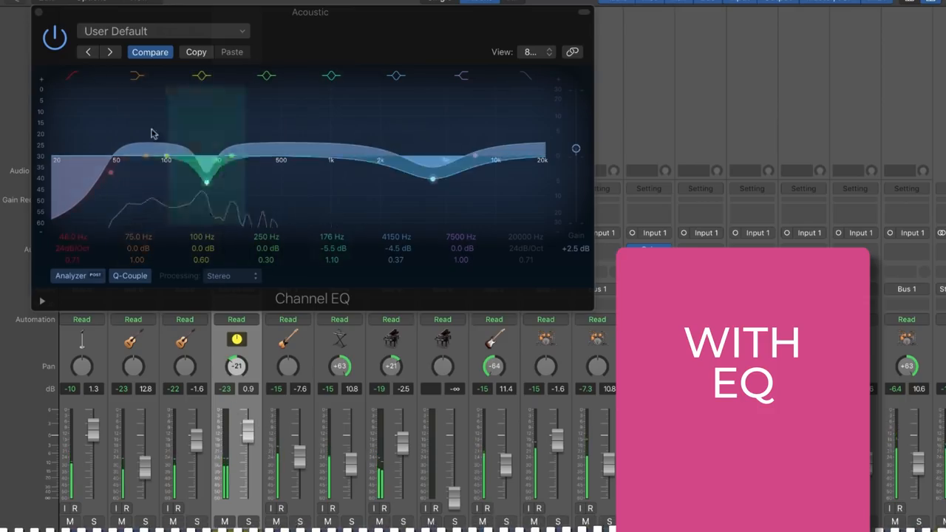
click(55, 38)
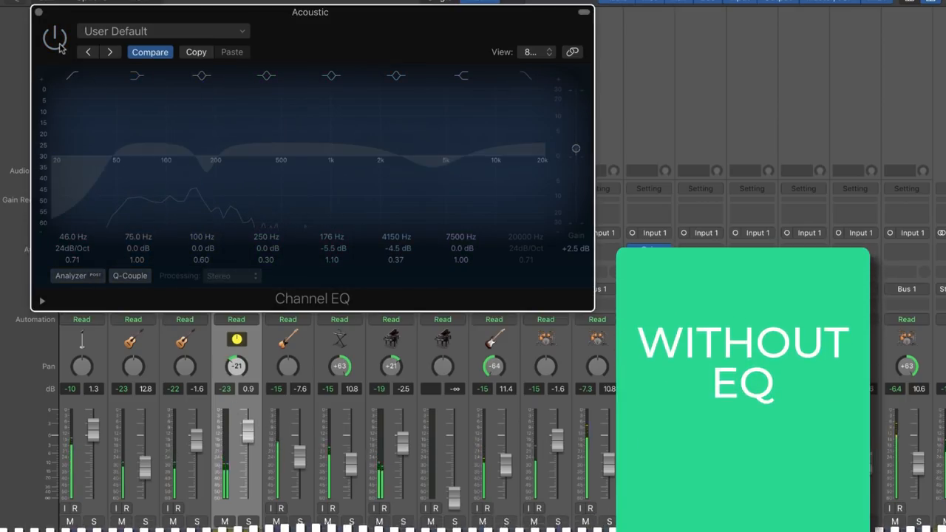
click(57, 37)
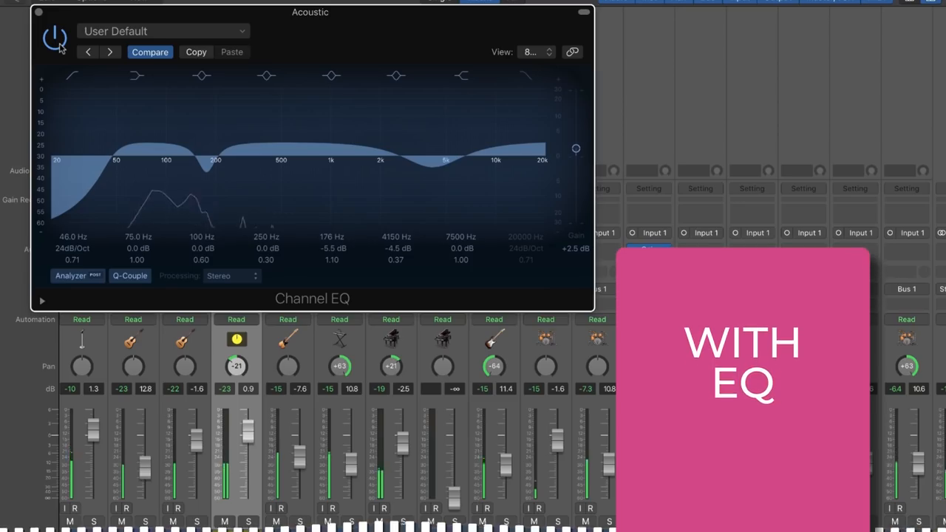